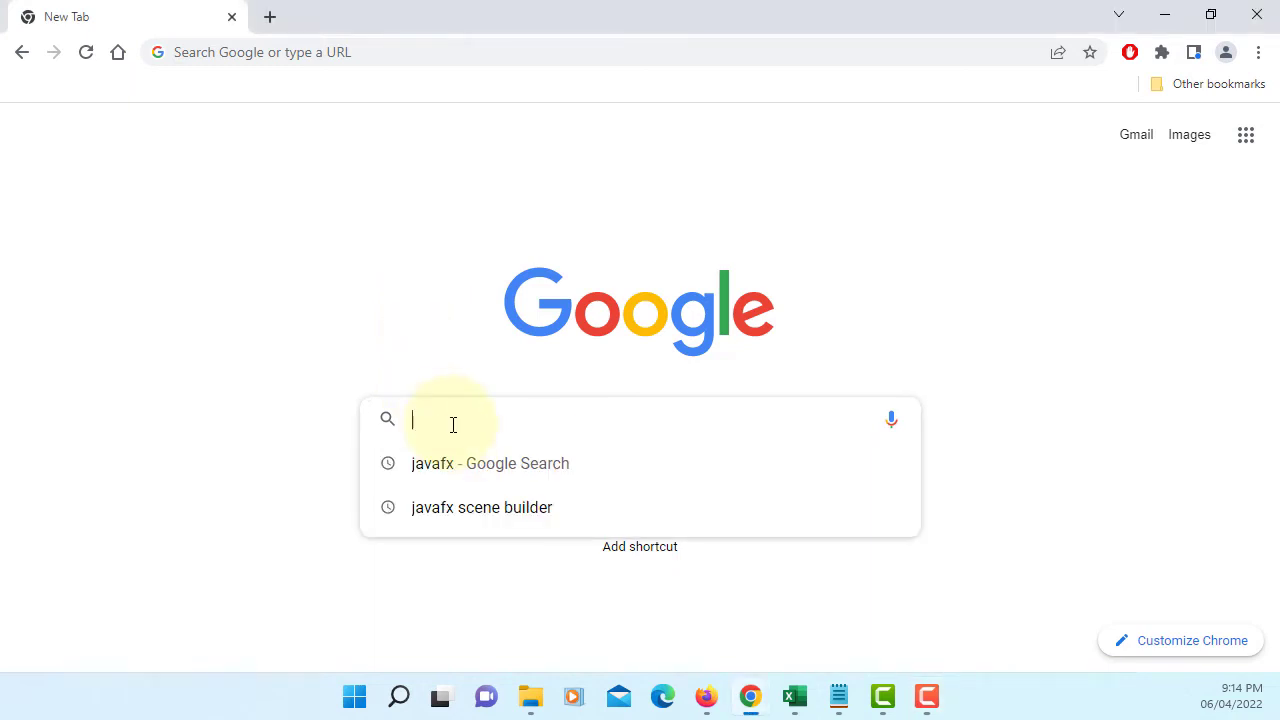
# - Search Google for 'javafx scene builder' and follow the Scene Builder - Gluon result
pyautogui.click(480, 508)
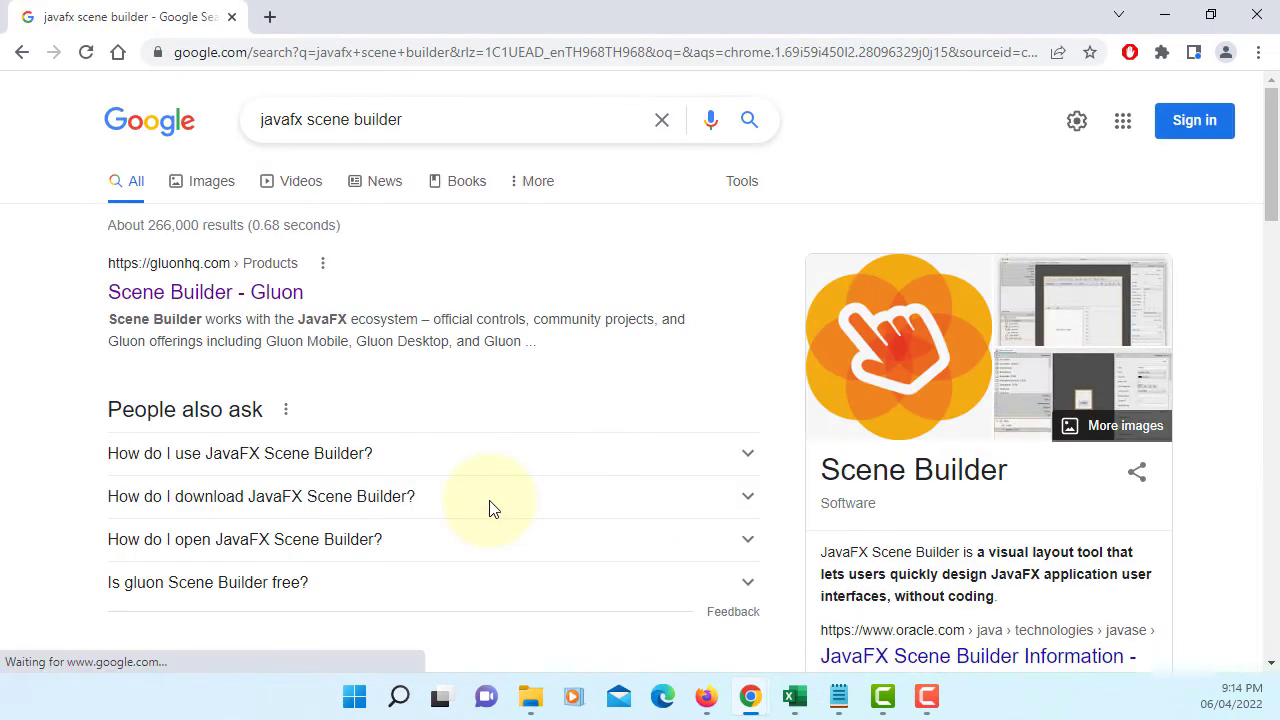
pyautogui.moveTo(342, 390)
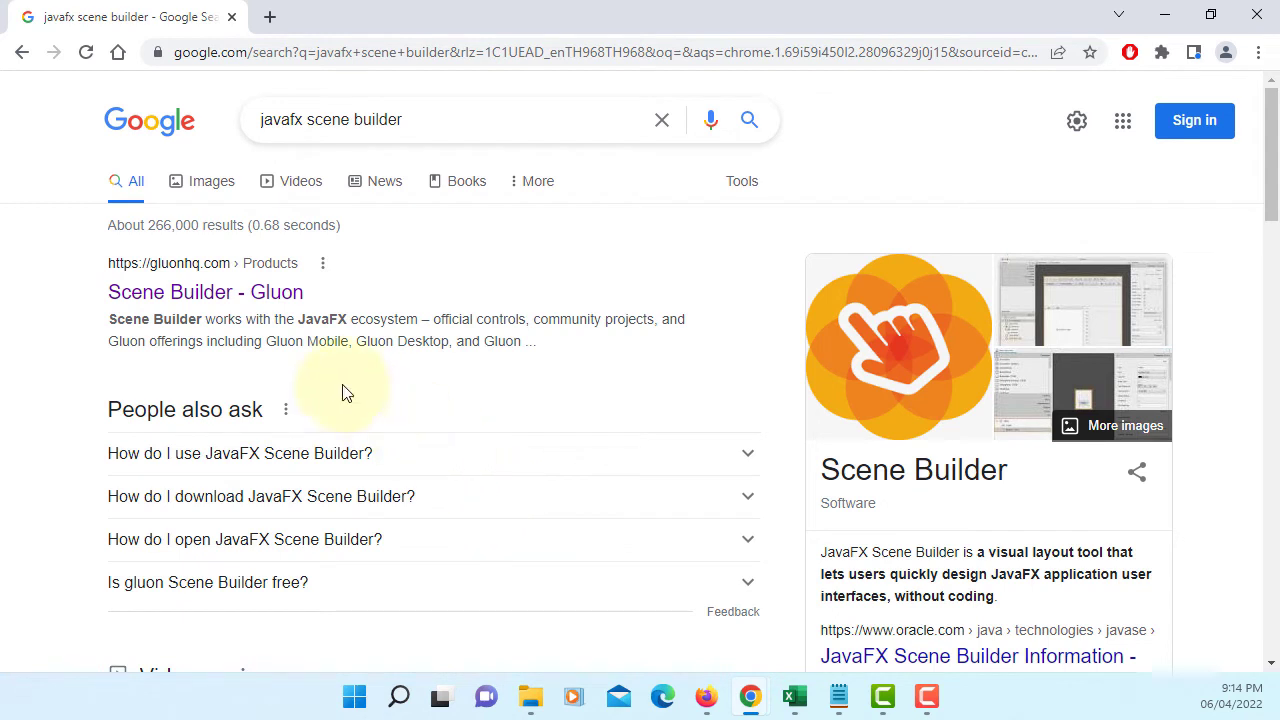
pyautogui.click(204, 292)
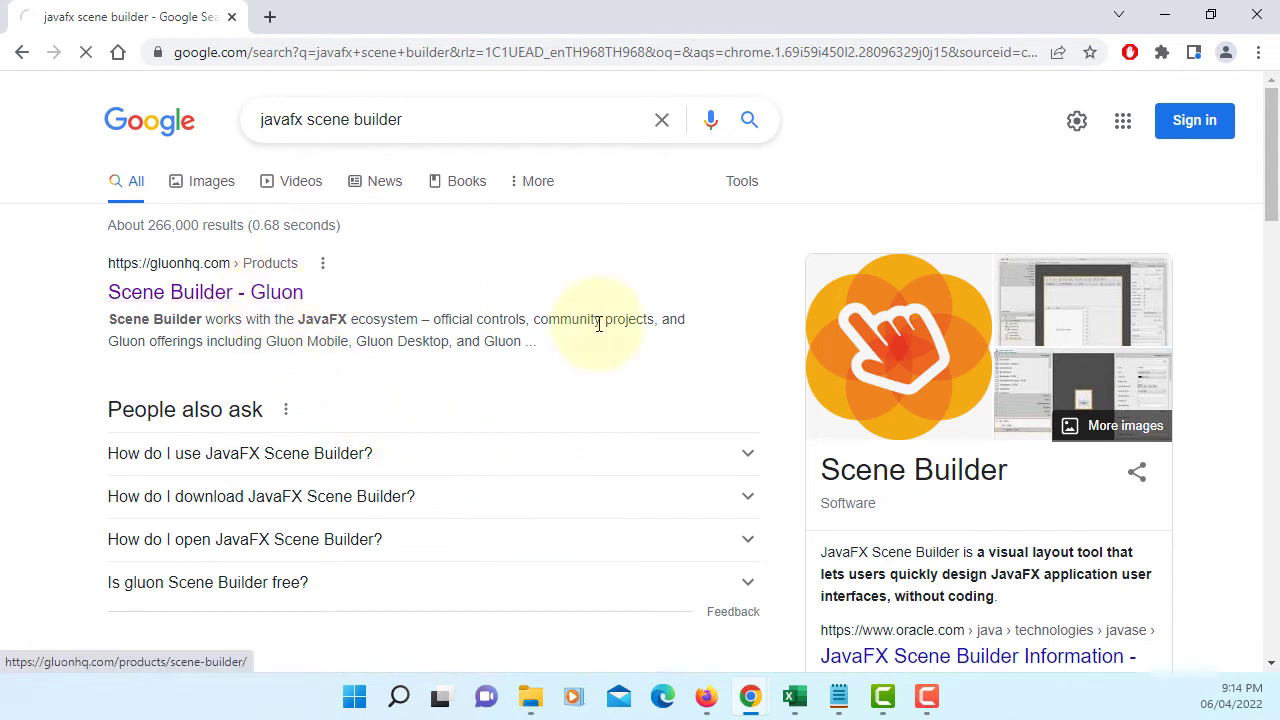
# - Download the Scene Builder 18.0.0 Windows Installer from the Gluon download table
pyautogui.click(204, 292)
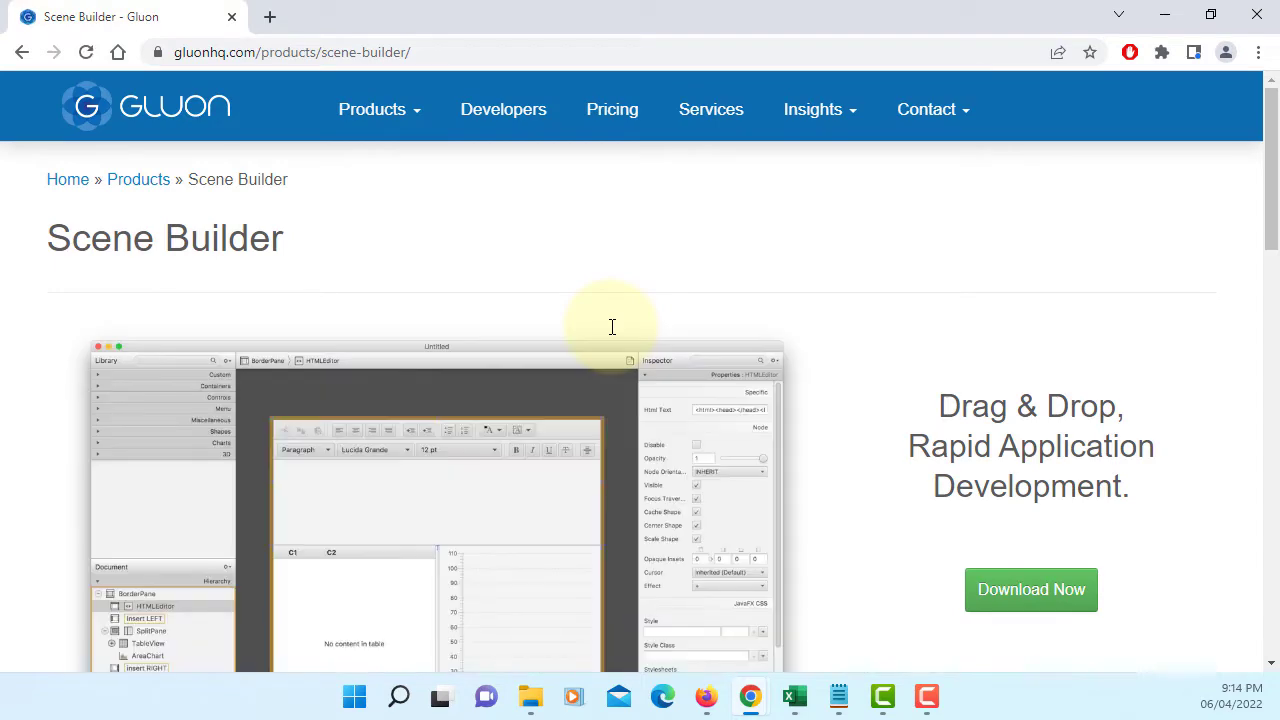
pyautogui.moveTo(550, 314)
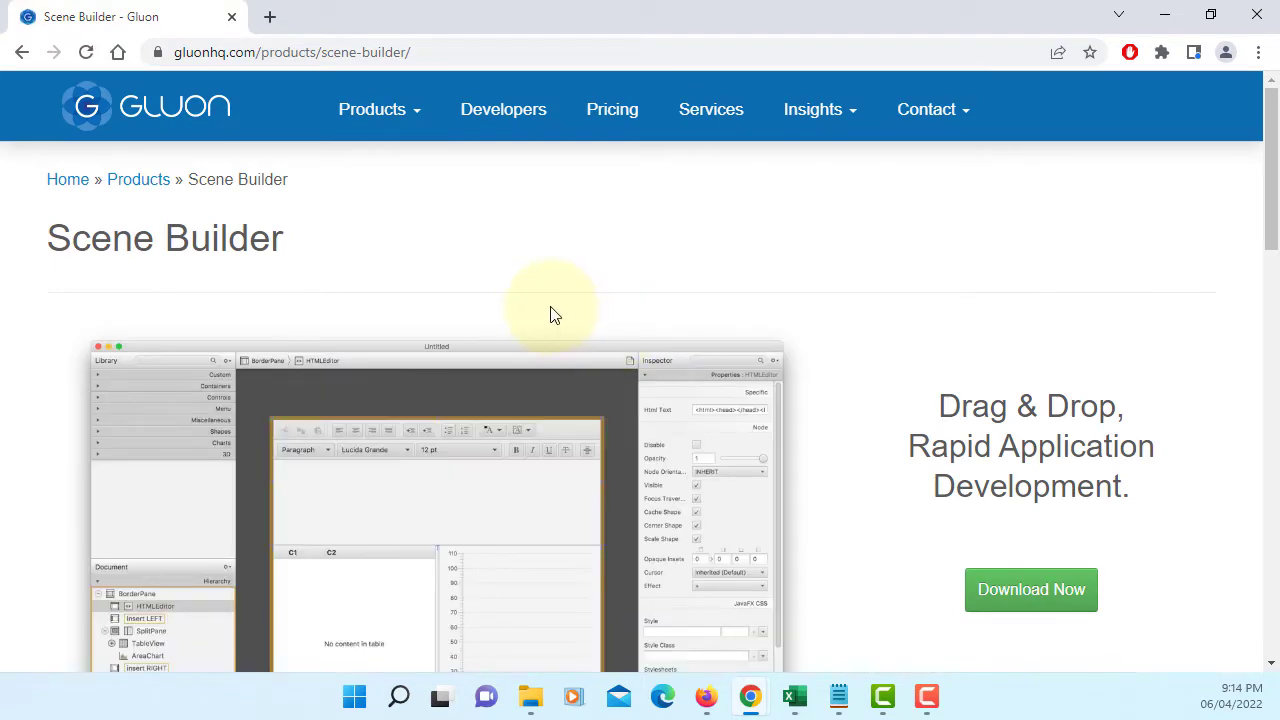
pyautogui.scroll(-3)
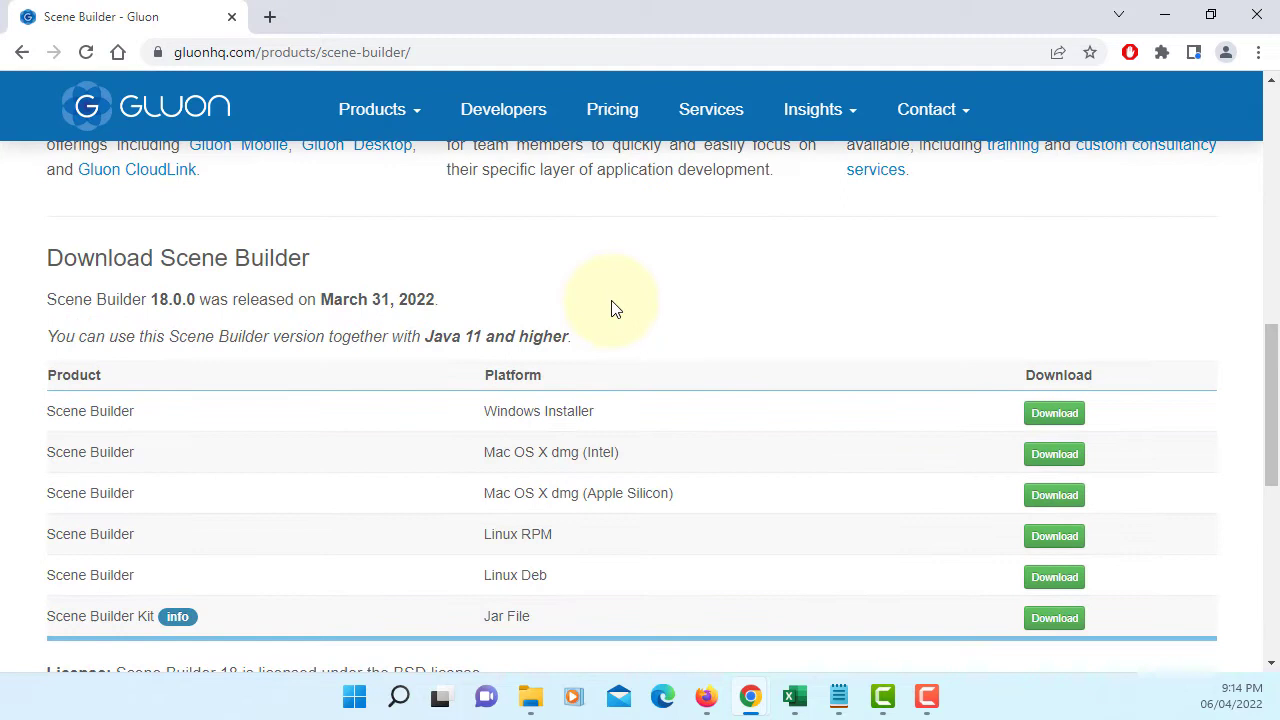
pyautogui.moveTo(84, 310)
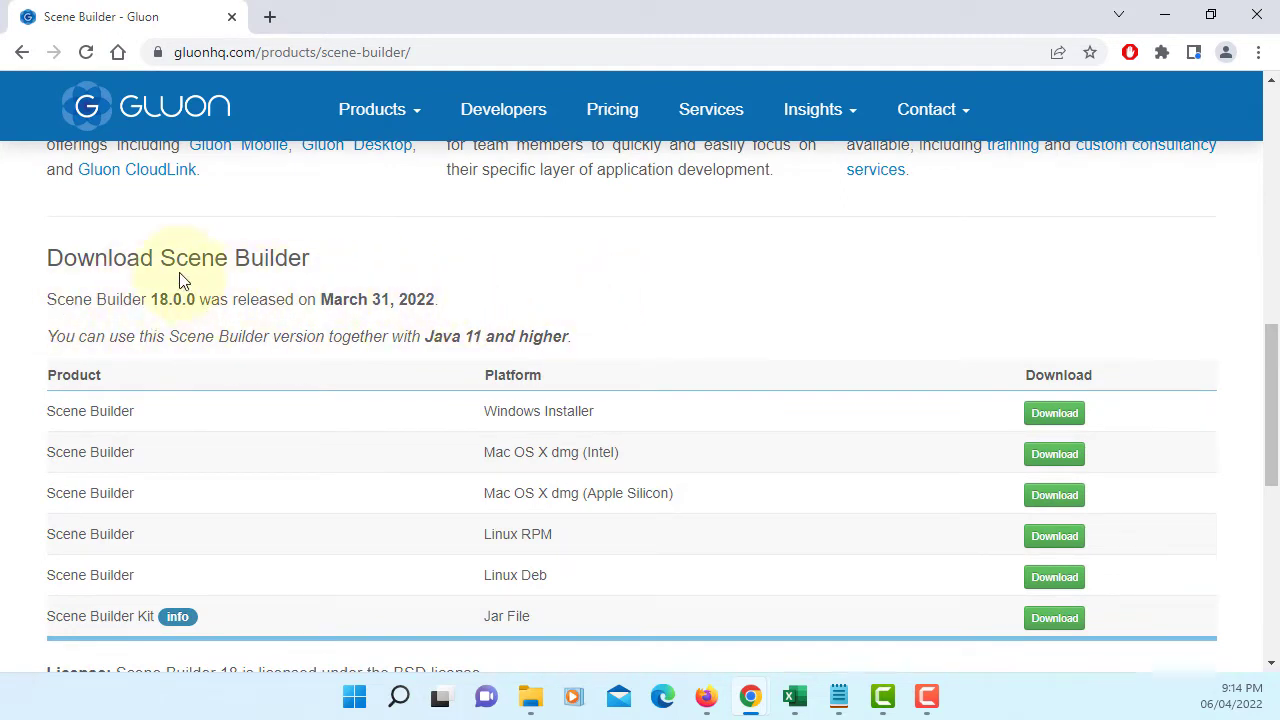
pyautogui.moveTo(996, 414)
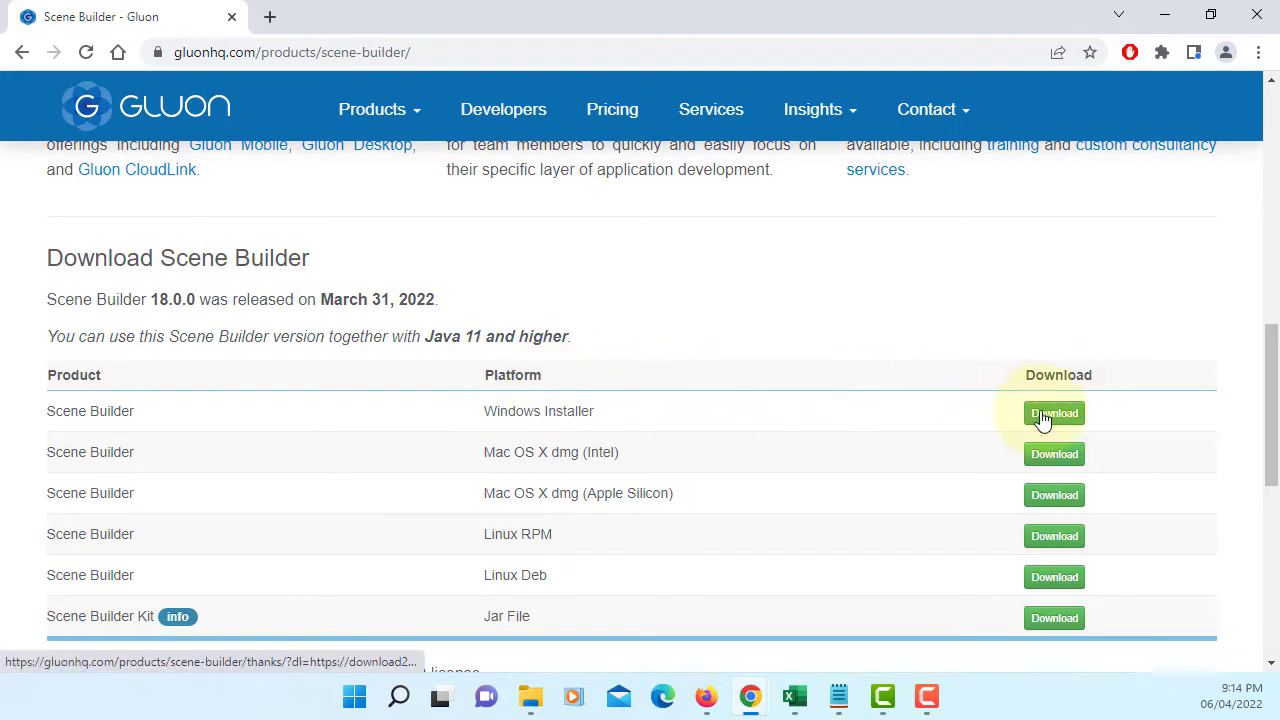
pyautogui.click(1054, 412)
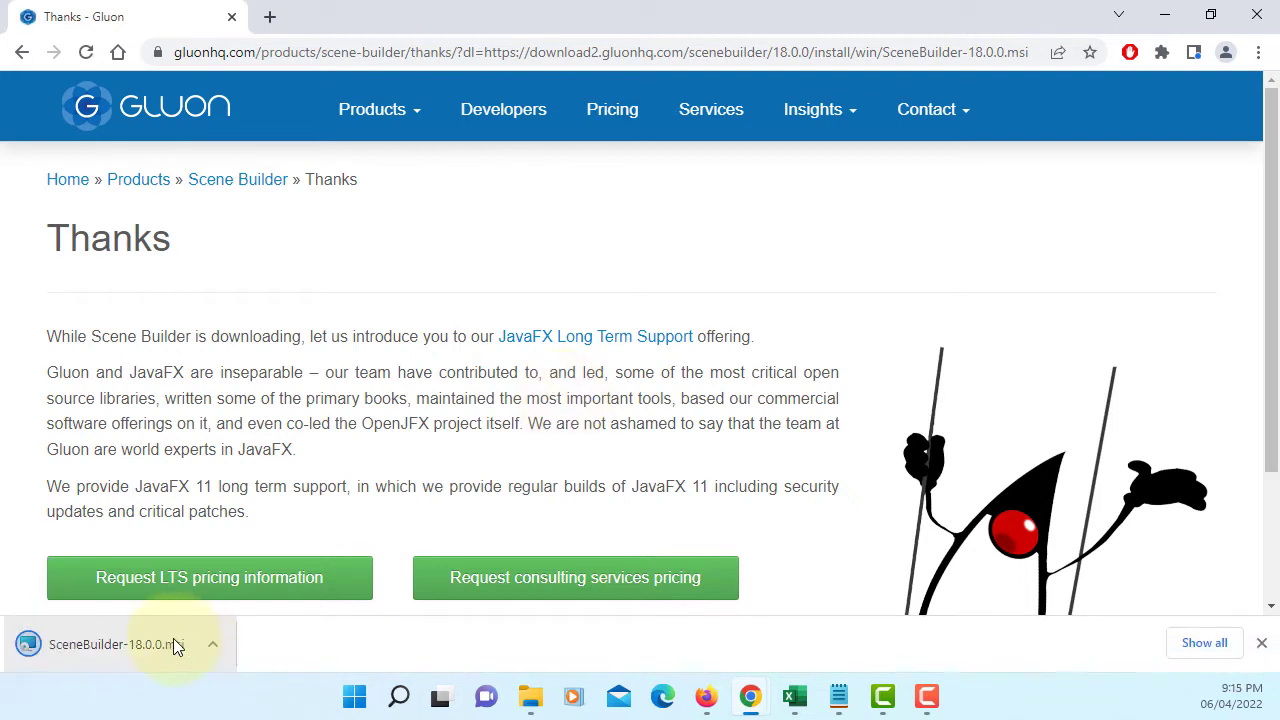
# - Launch the downloaded SceneBuilder-18.0.0.msi and minimize the browser window
pyautogui.click(116, 644)
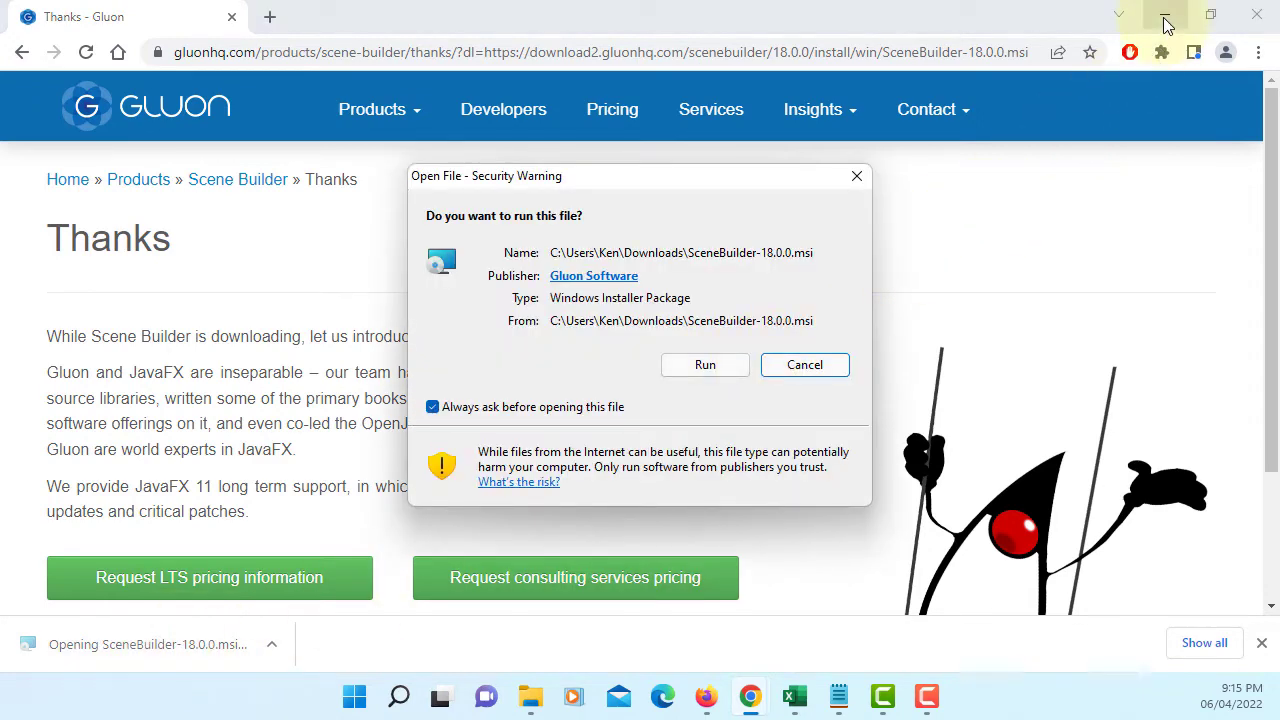
pyautogui.click(1164, 16)
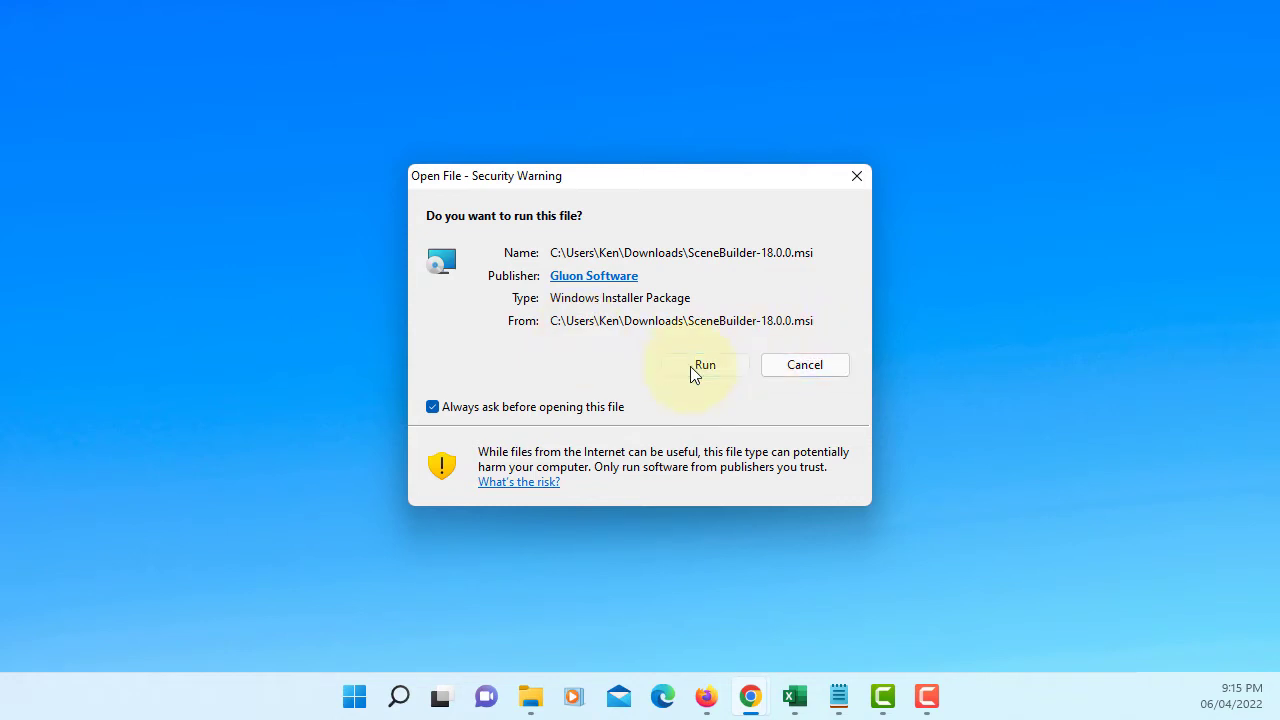
# - Run the installer, accept the license agreement and reach the destination folder step
pyautogui.click(704, 364)
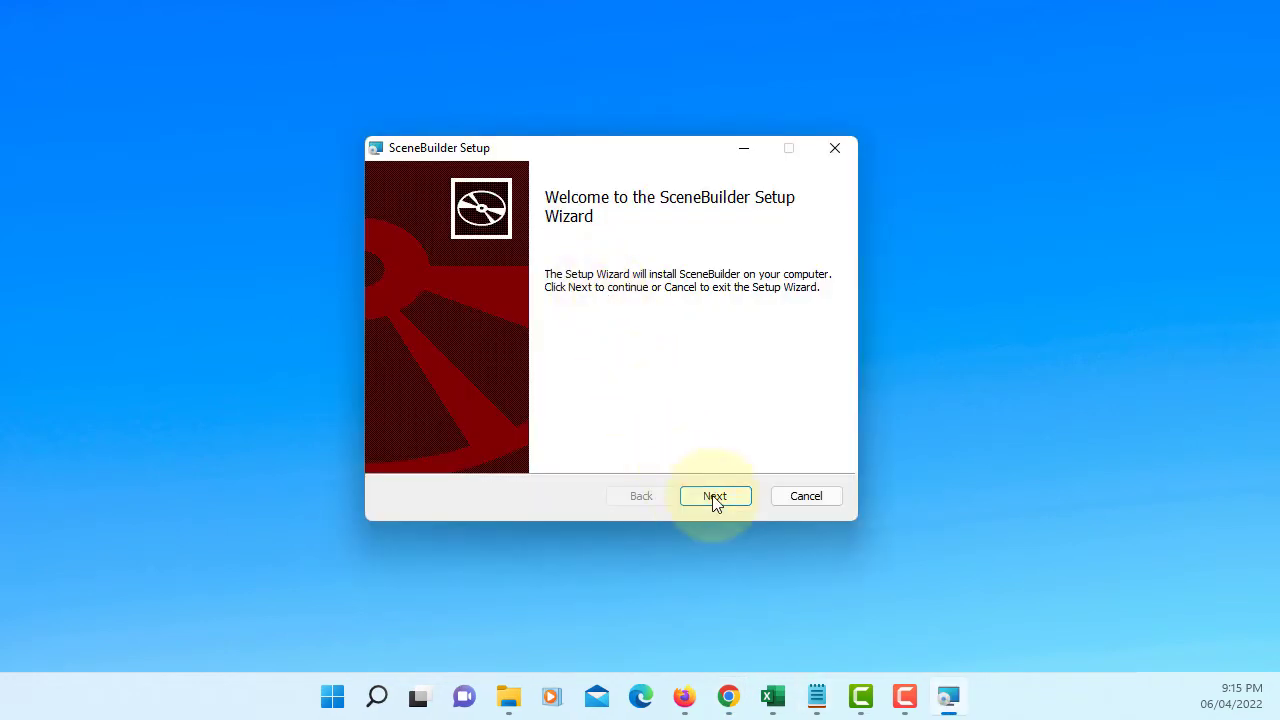
pyautogui.click(714, 496)
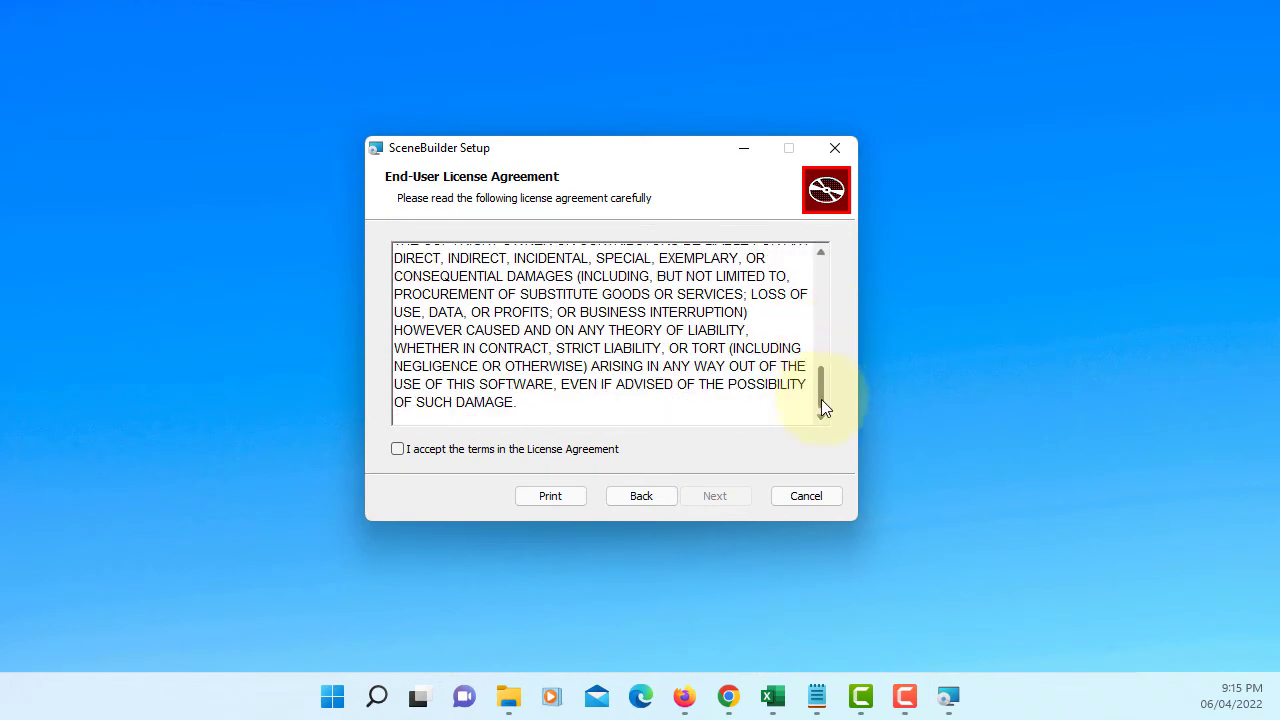
pyautogui.click(398, 448)
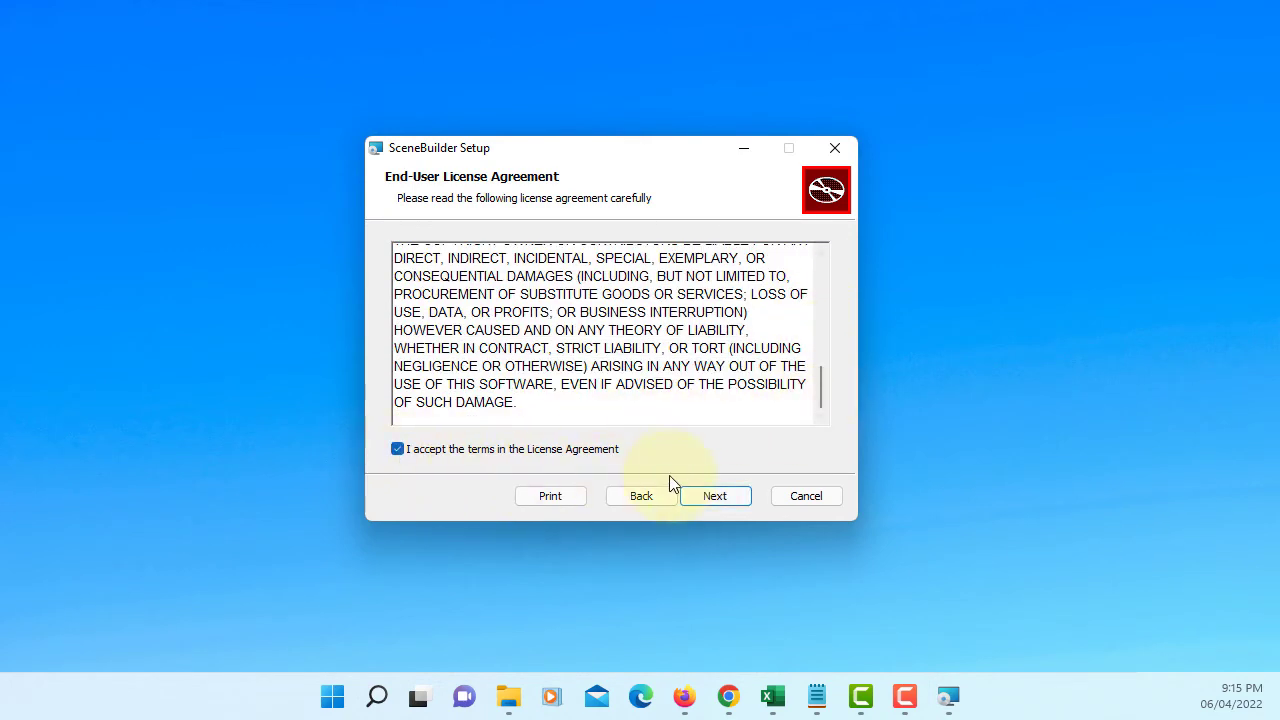
pyautogui.click(714, 496)
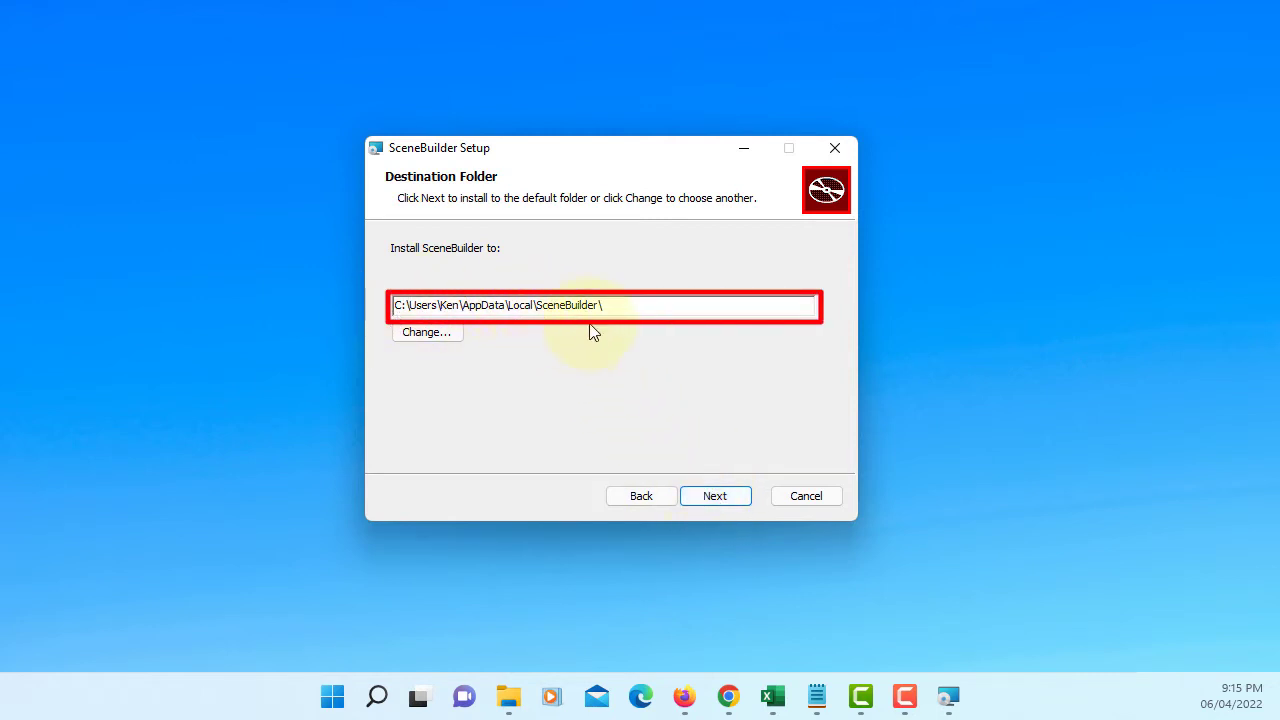
pyautogui.moveTo(422, 274)
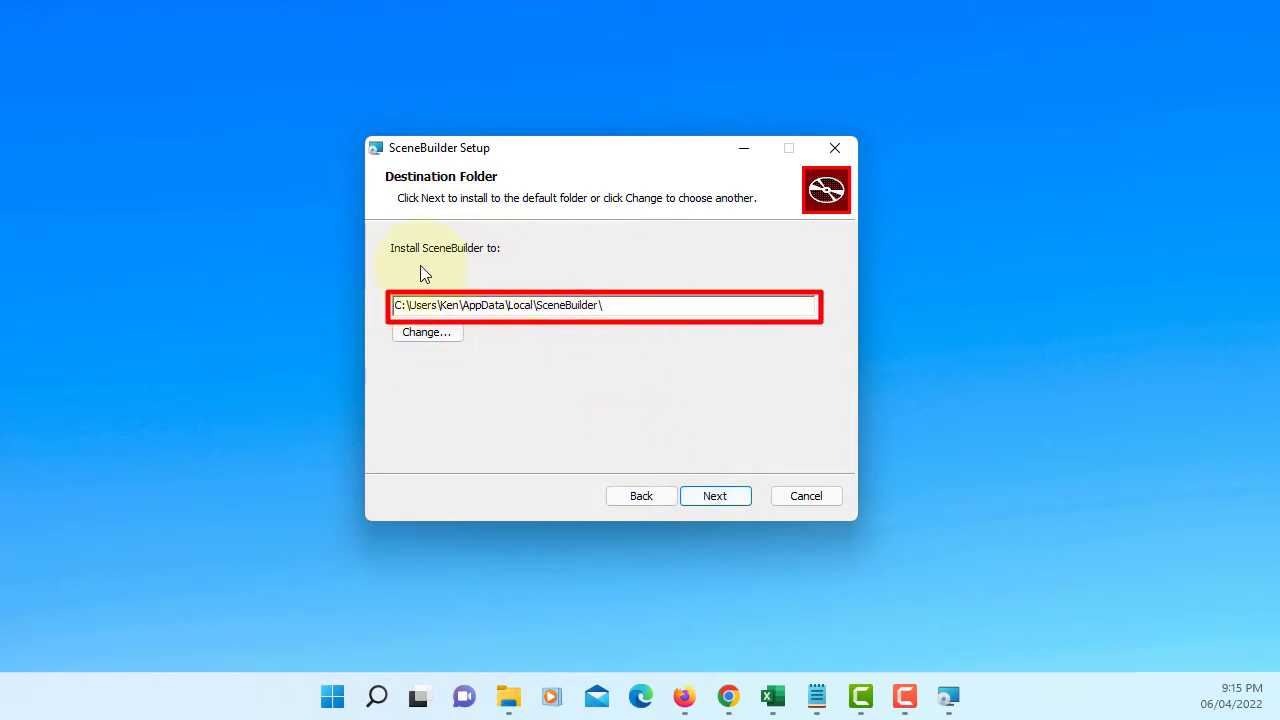
pyautogui.moveTo(614, 352)
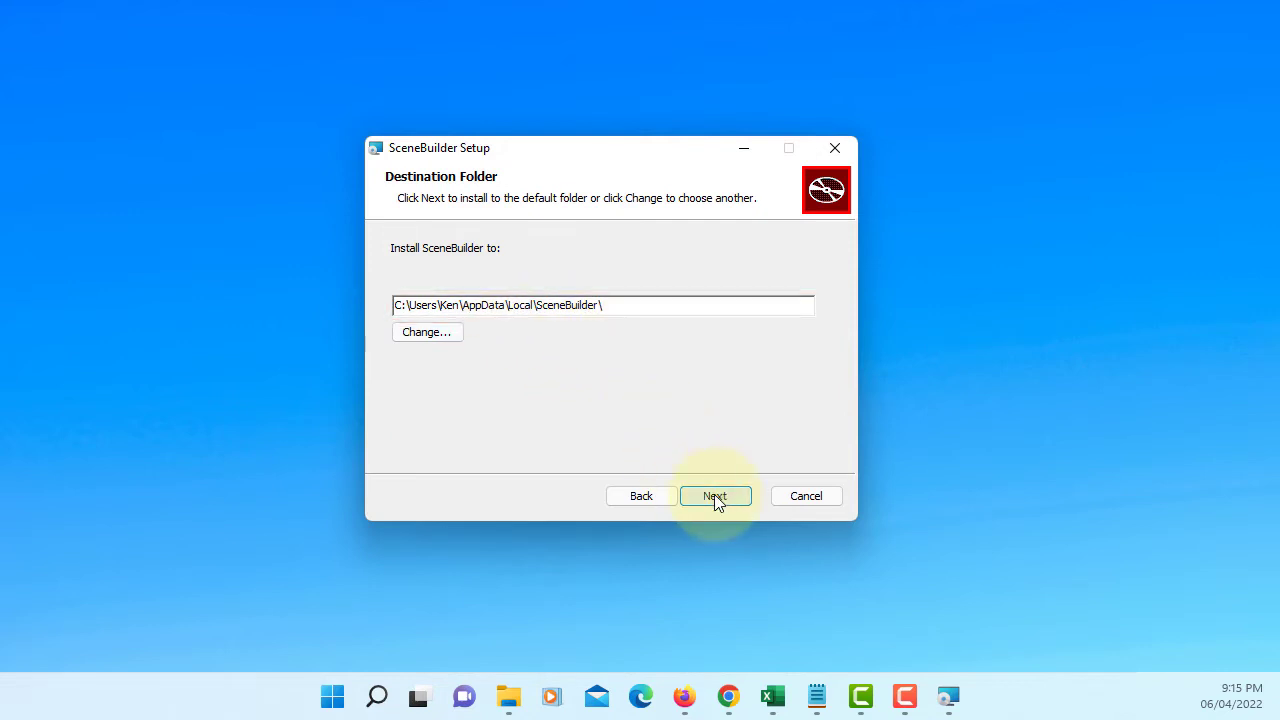
# - Install Scene Builder to the default folder and finish the setup wizard
pyautogui.click(716, 496)
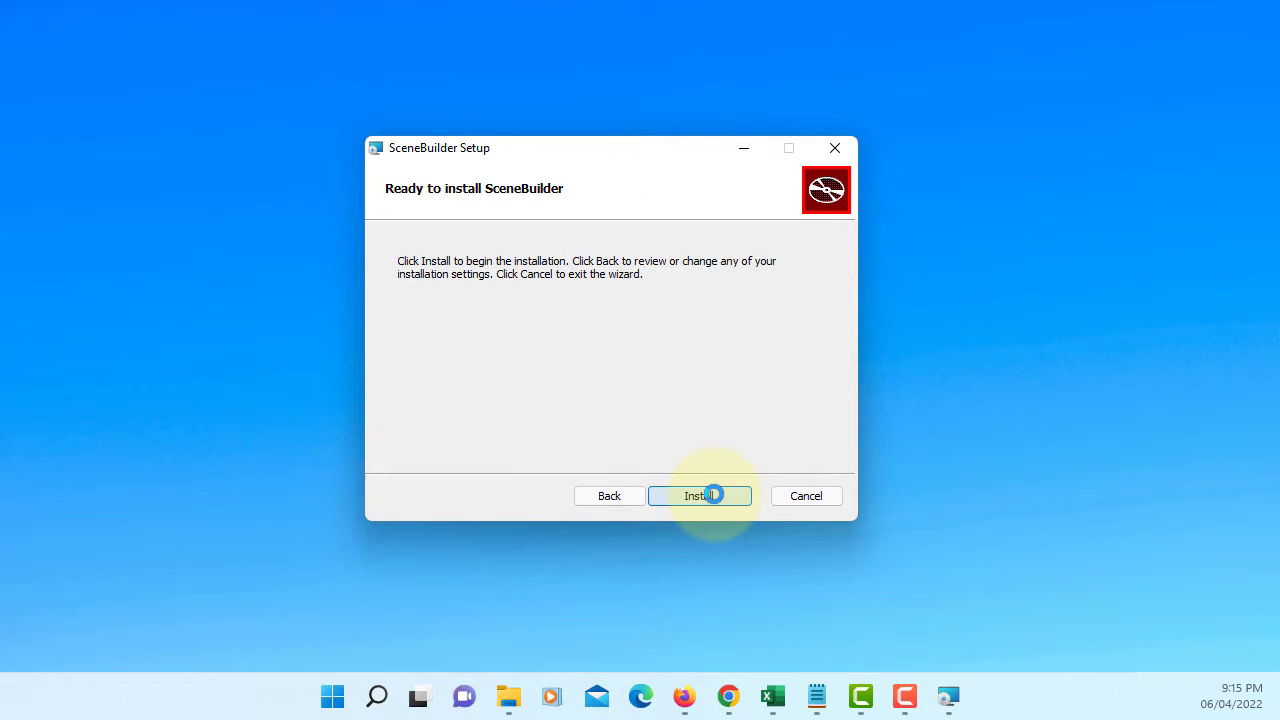
pyautogui.click(700, 496)
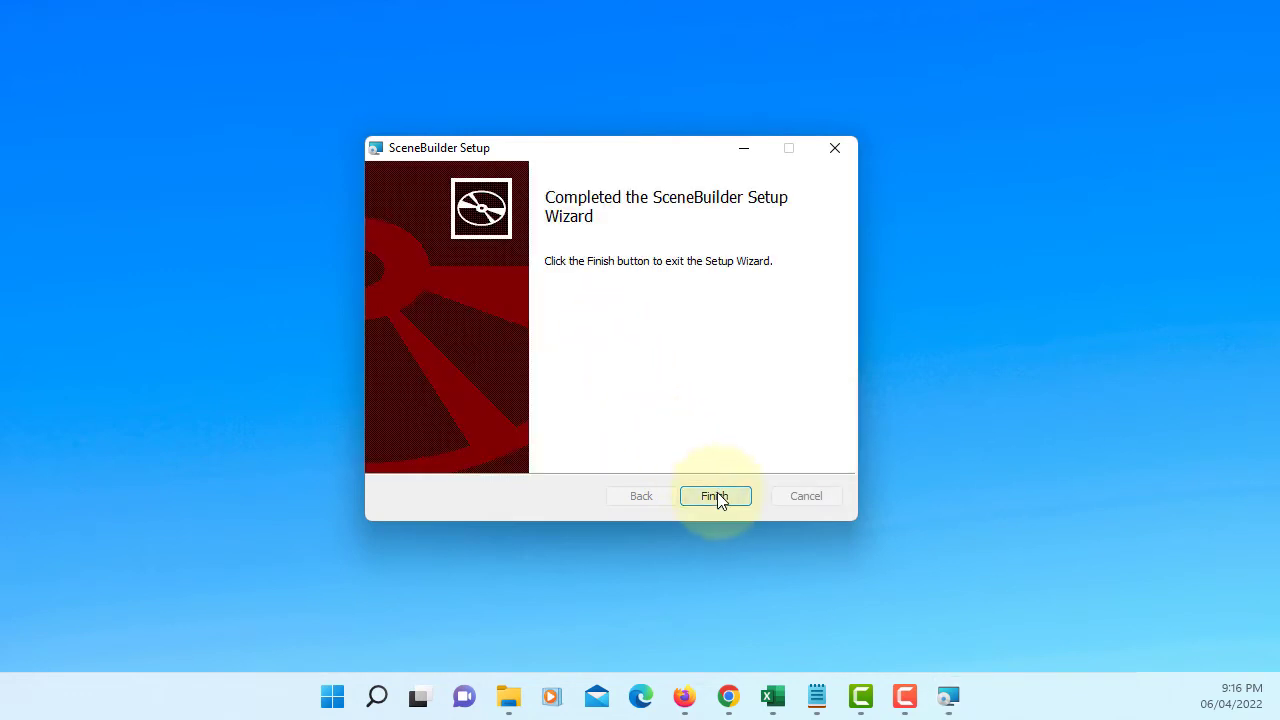
pyautogui.click(716, 496)
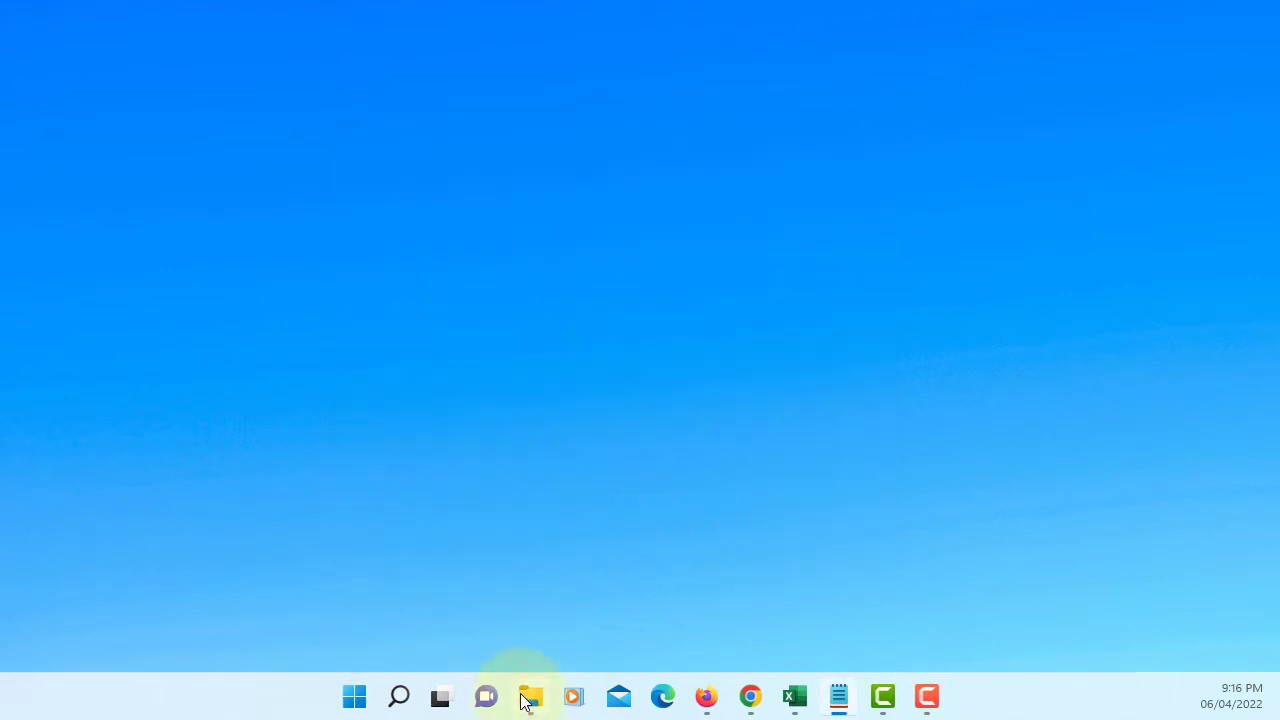
# - Browse File Explorer to C:\Users and into the Ken user folder, then show more folder options
pyautogui.click(530, 696)
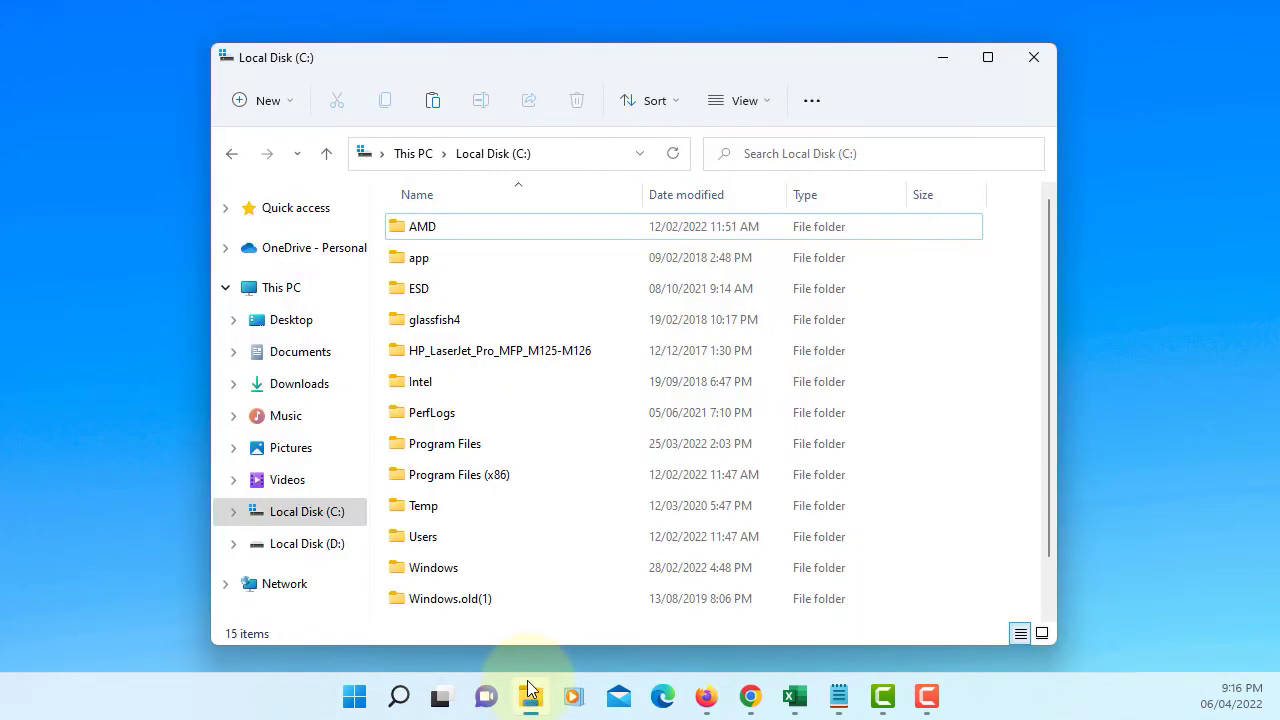
pyautogui.doubleClick(424, 536)
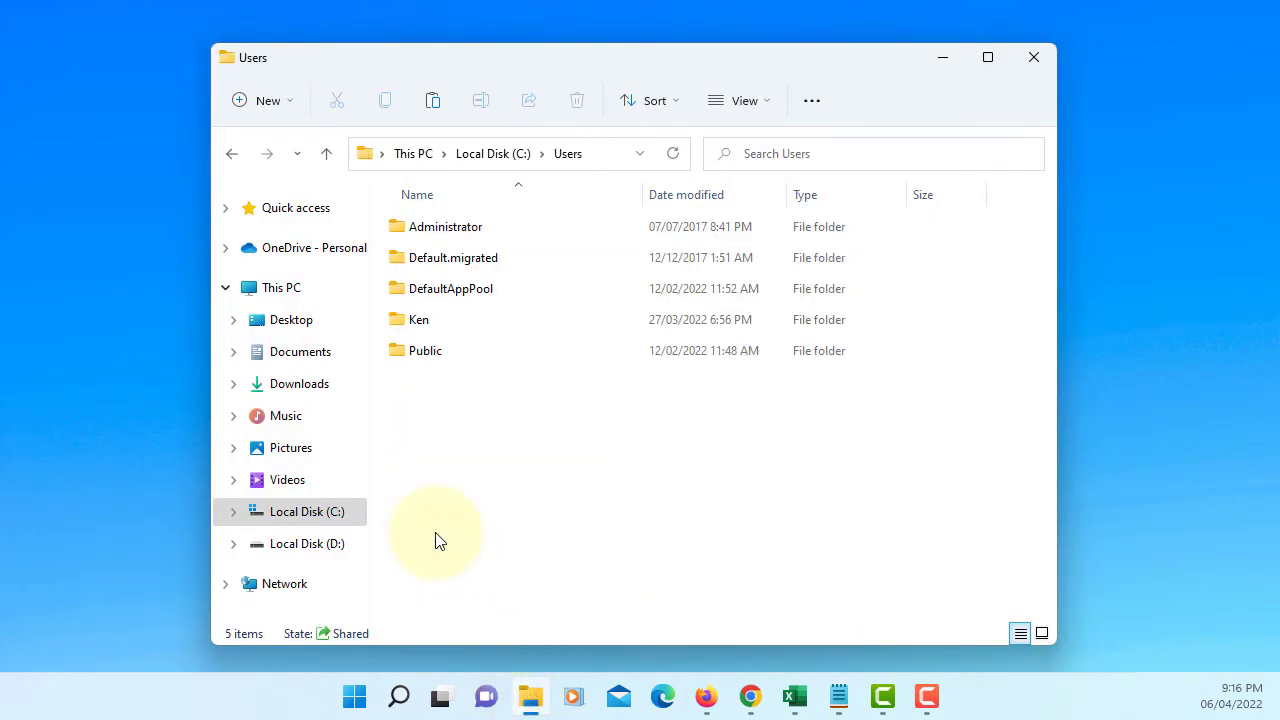
pyautogui.doubleClick(418, 320)
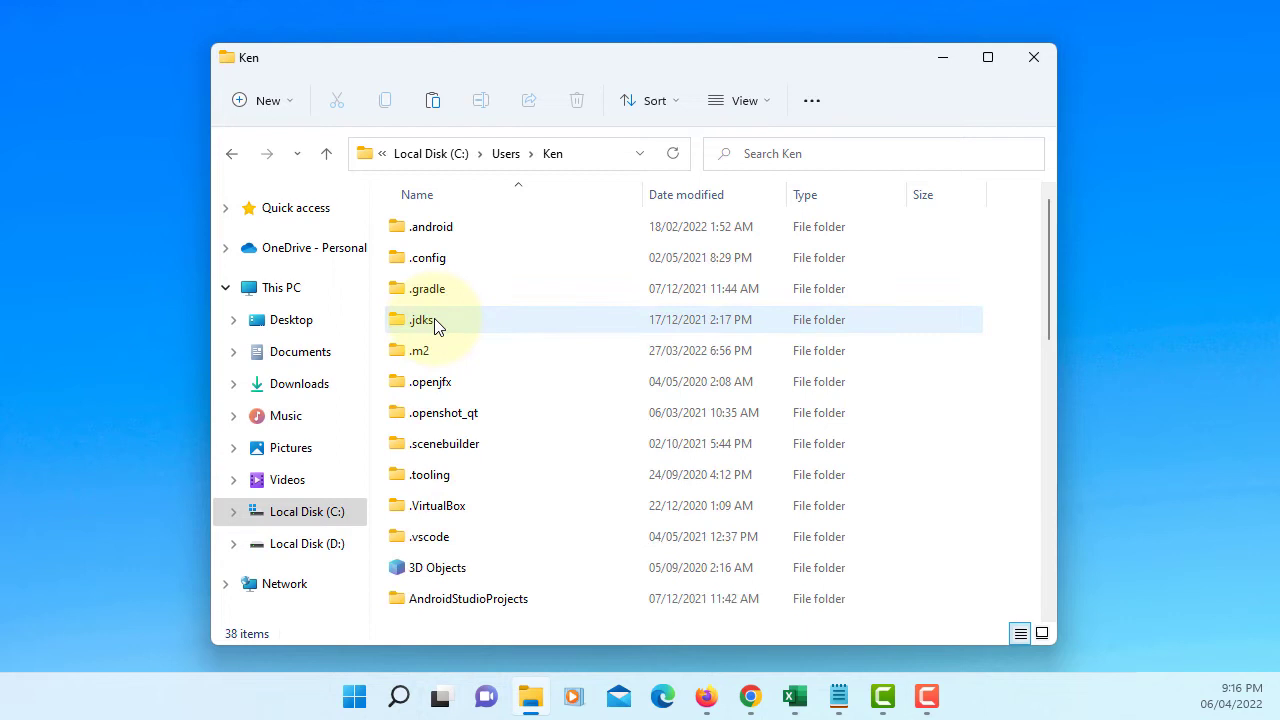
pyautogui.click(812, 100)
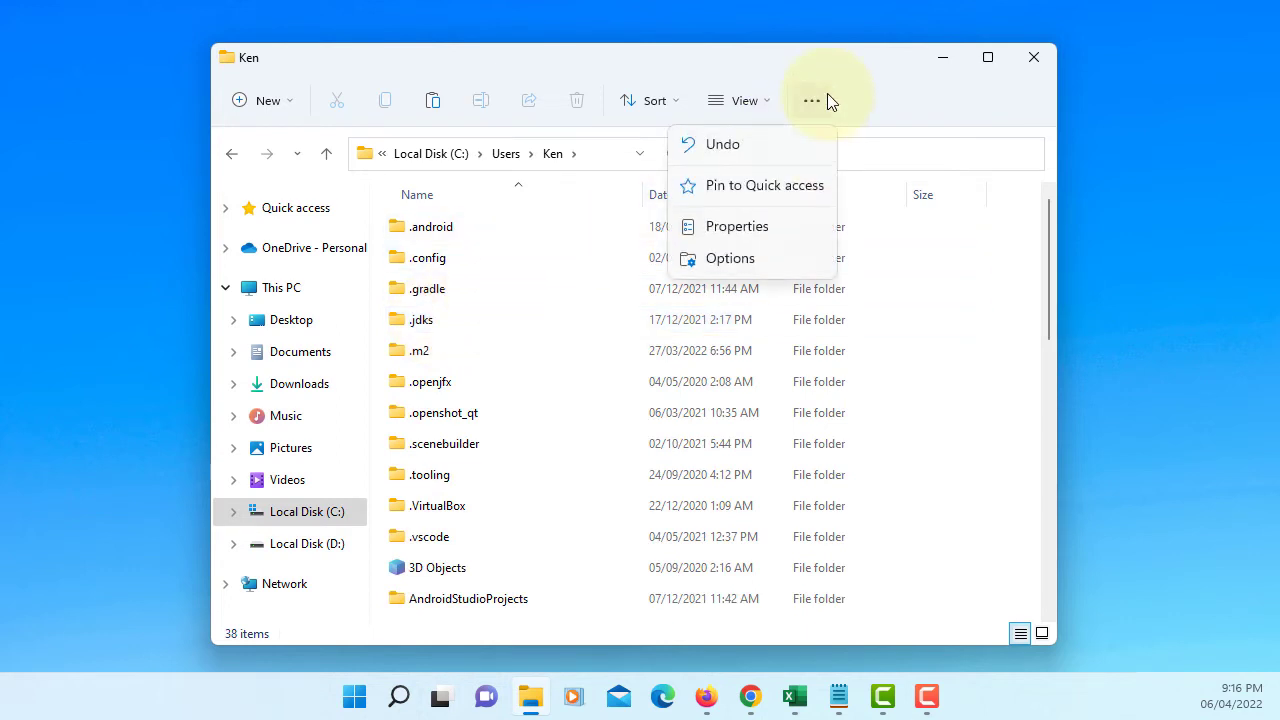
# - Enable 'Show hidden files, folders, and drives' in Folder Options' View settings
pyautogui.click(730, 258)
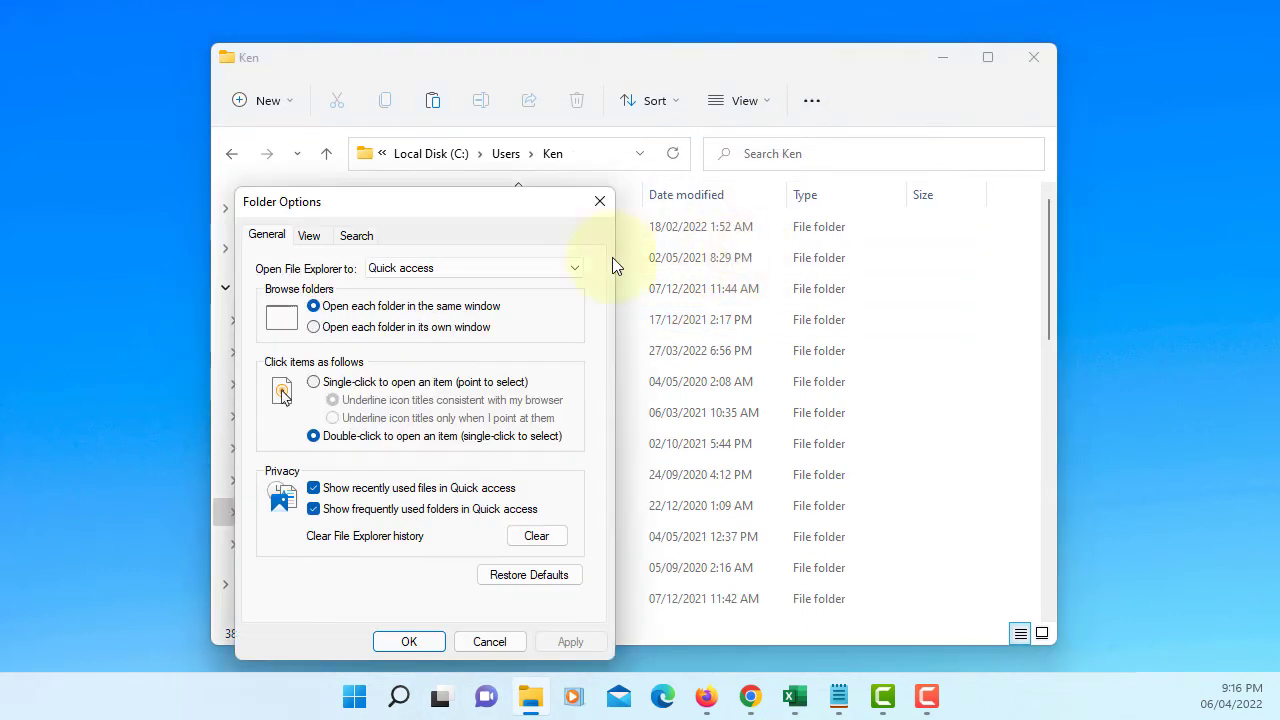
pyautogui.click(308, 236)
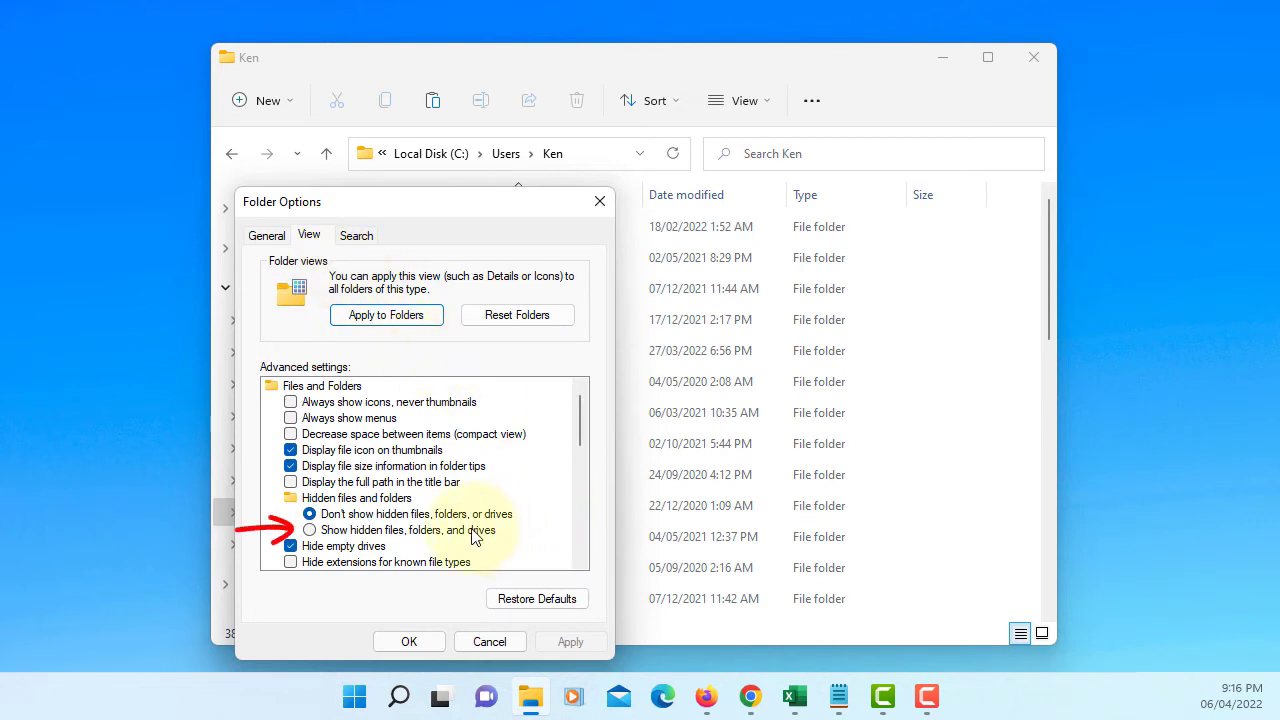
pyautogui.click(308, 528)
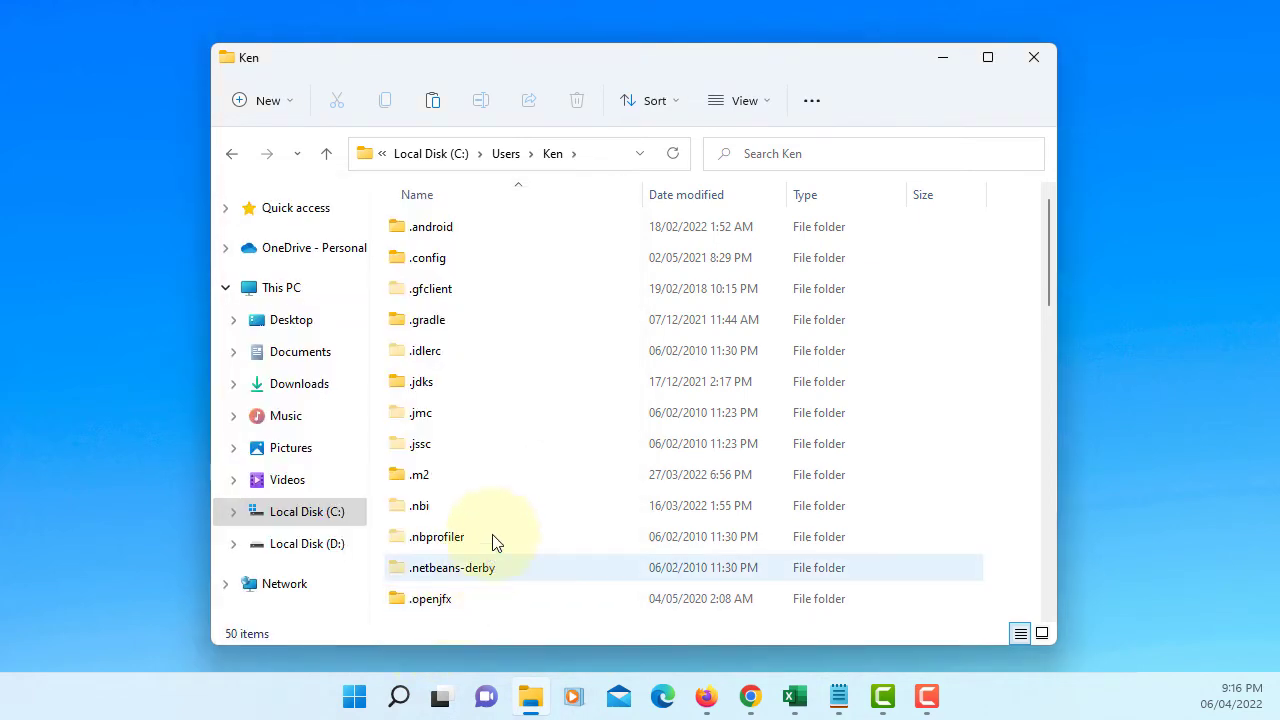
# - Navigate into AppData\Local\SceneBuilder in the user folder
pyautogui.scroll(-3)
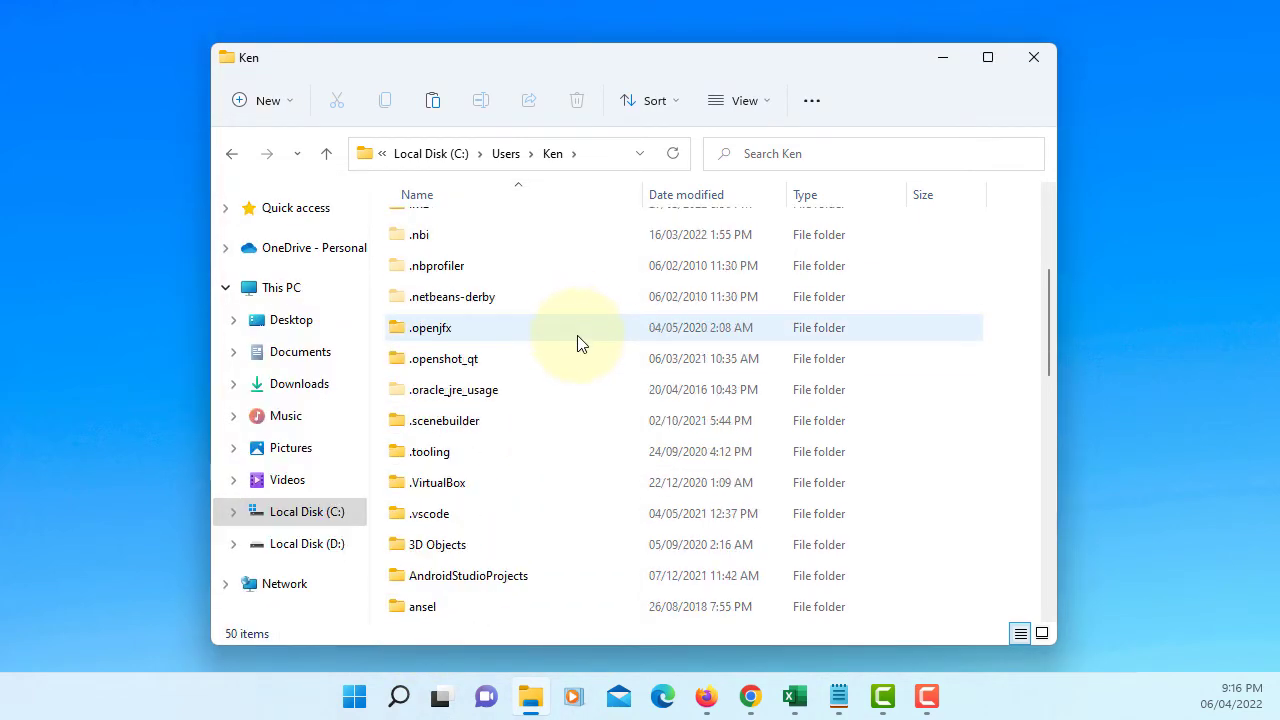
pyautogui.scroll(-3)
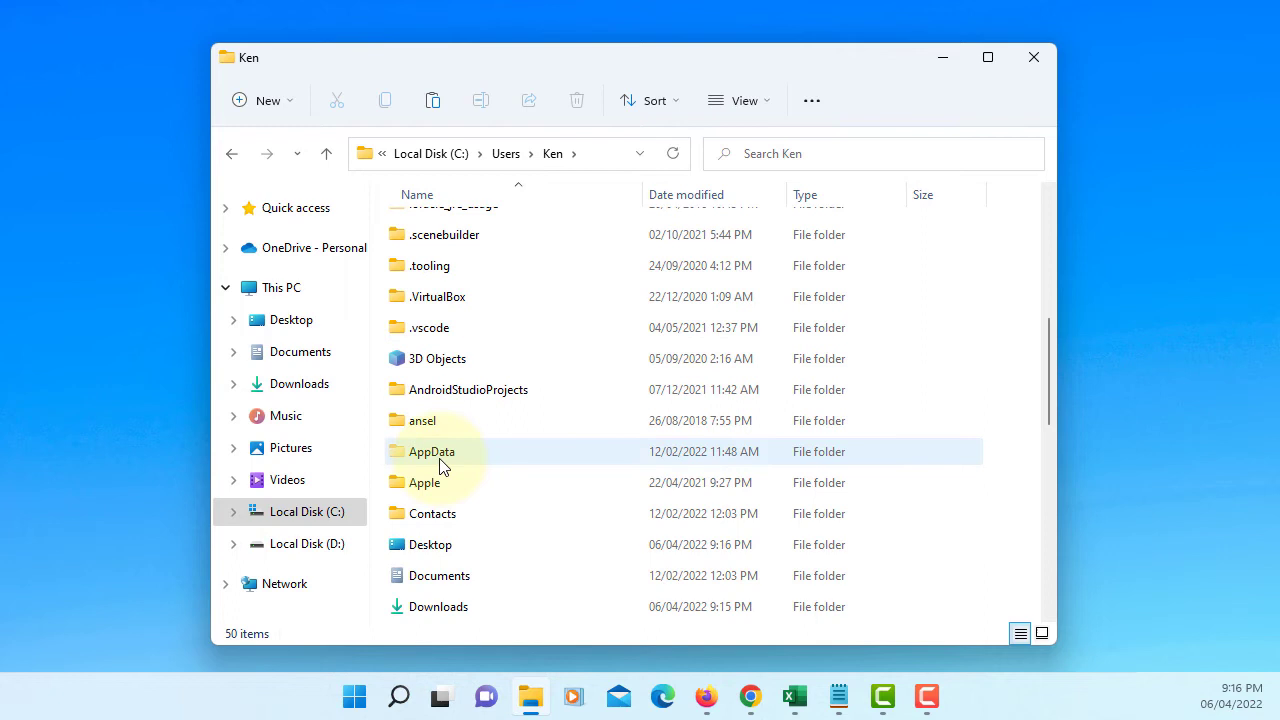
pyautogui.doubleClick(432, 452)
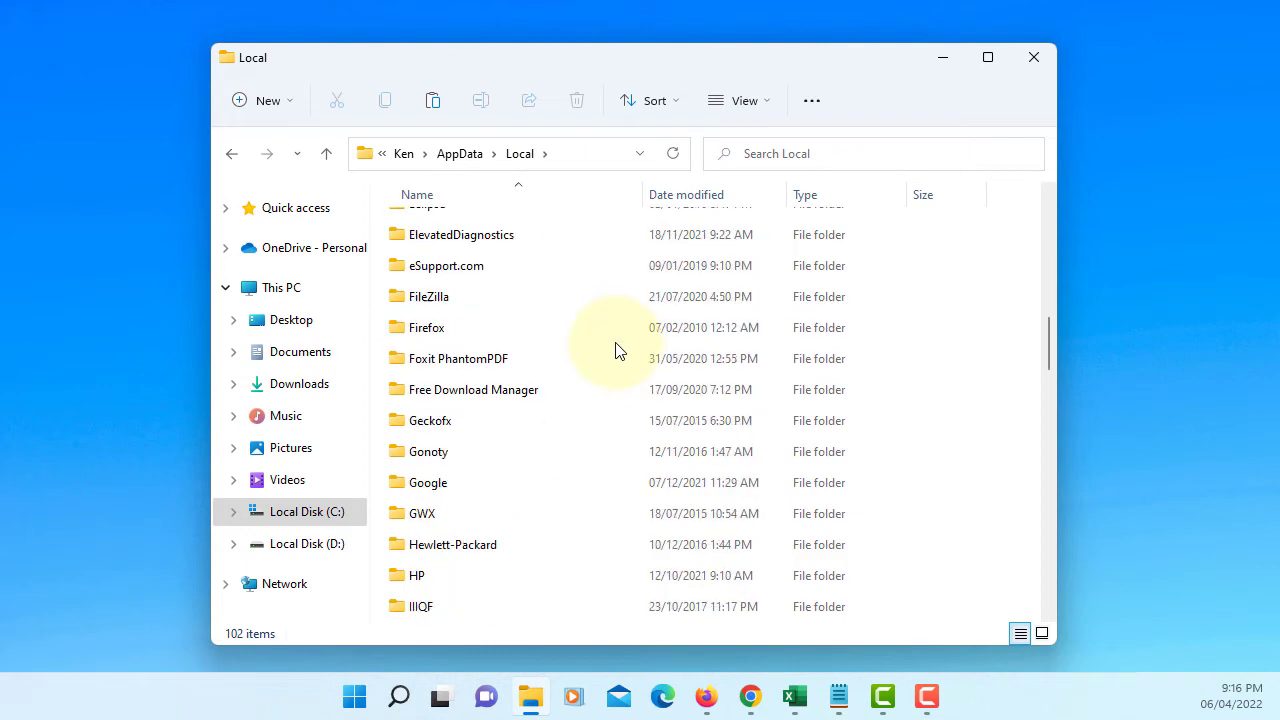
pyautogui.scroll(-3)
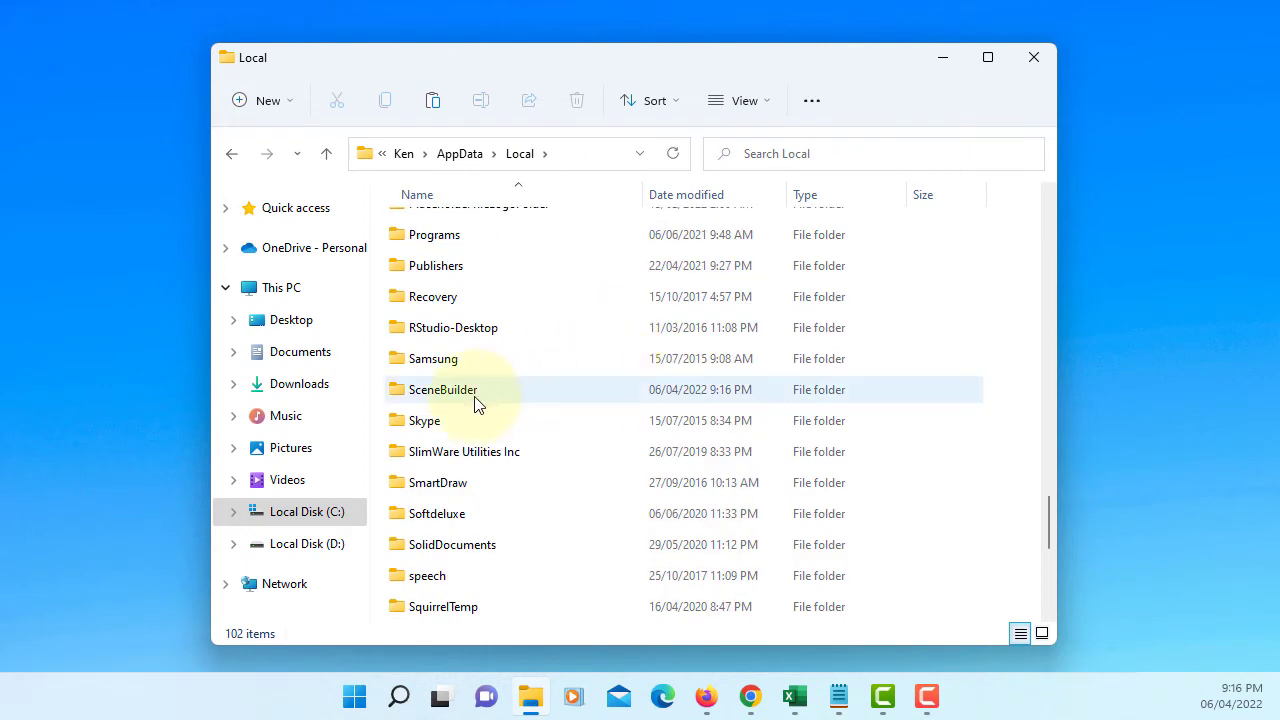
pyautogui.doubleClick(444, 388)
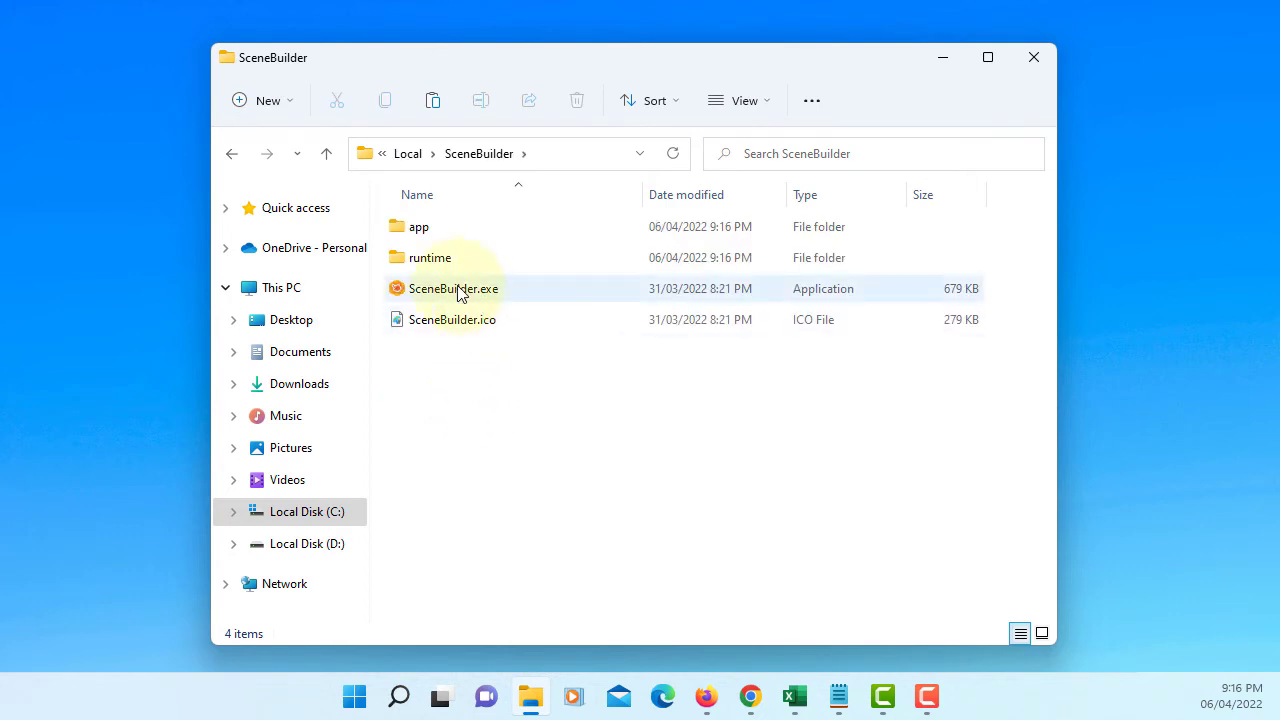
# - Launch SceneBuilder.exe and bring up Scene Builder's Help menu
pyautogui.click(452, 288)
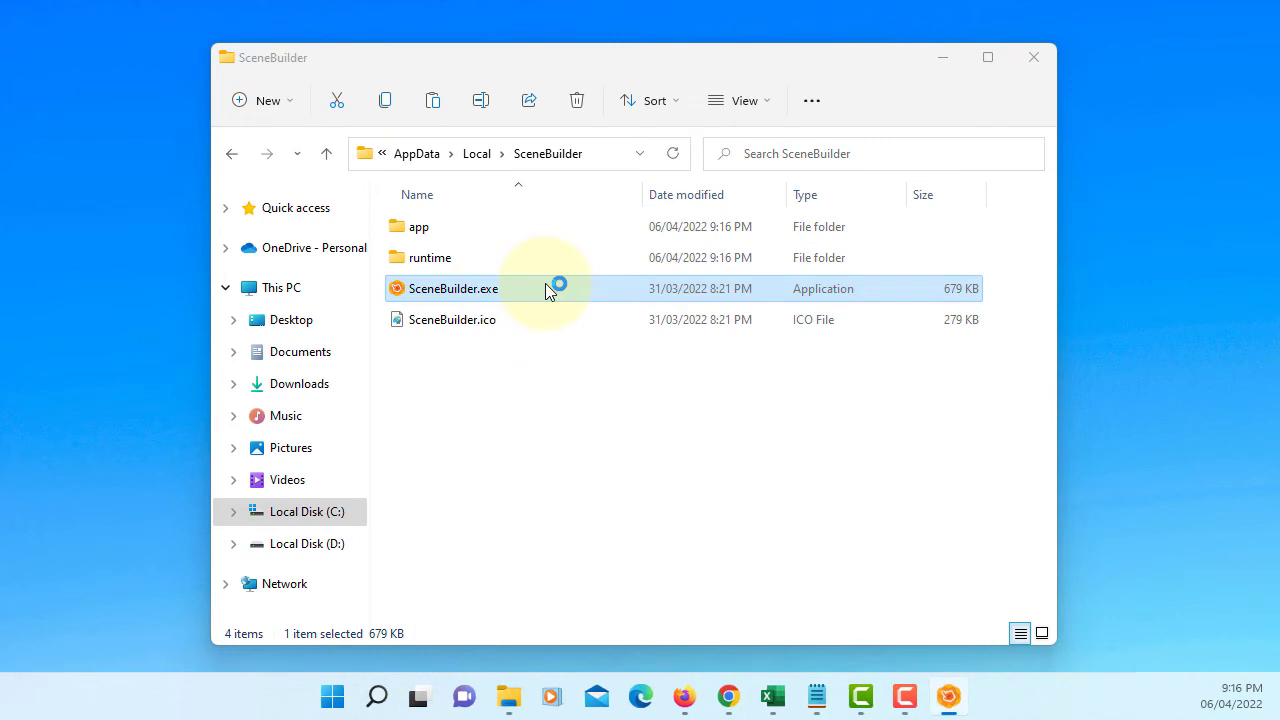
pyautogui.doubleClick(452, 288)
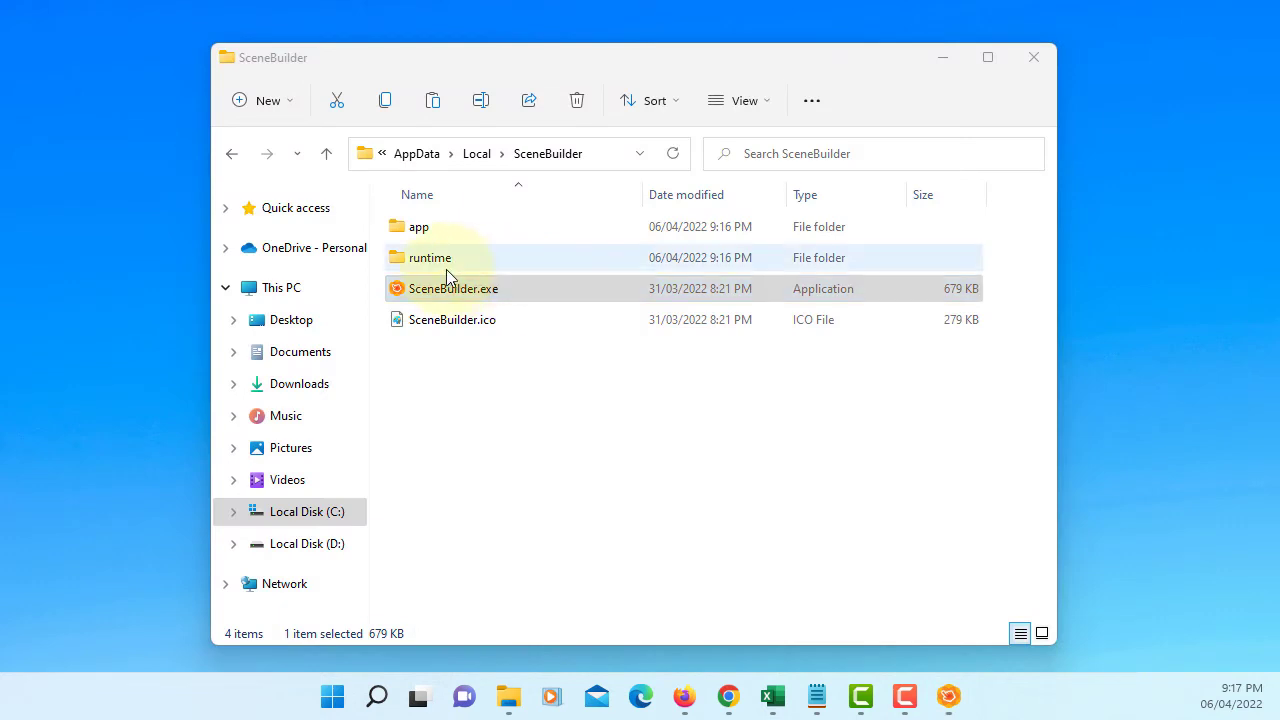
pyautogui.doubleClick(452, 288)
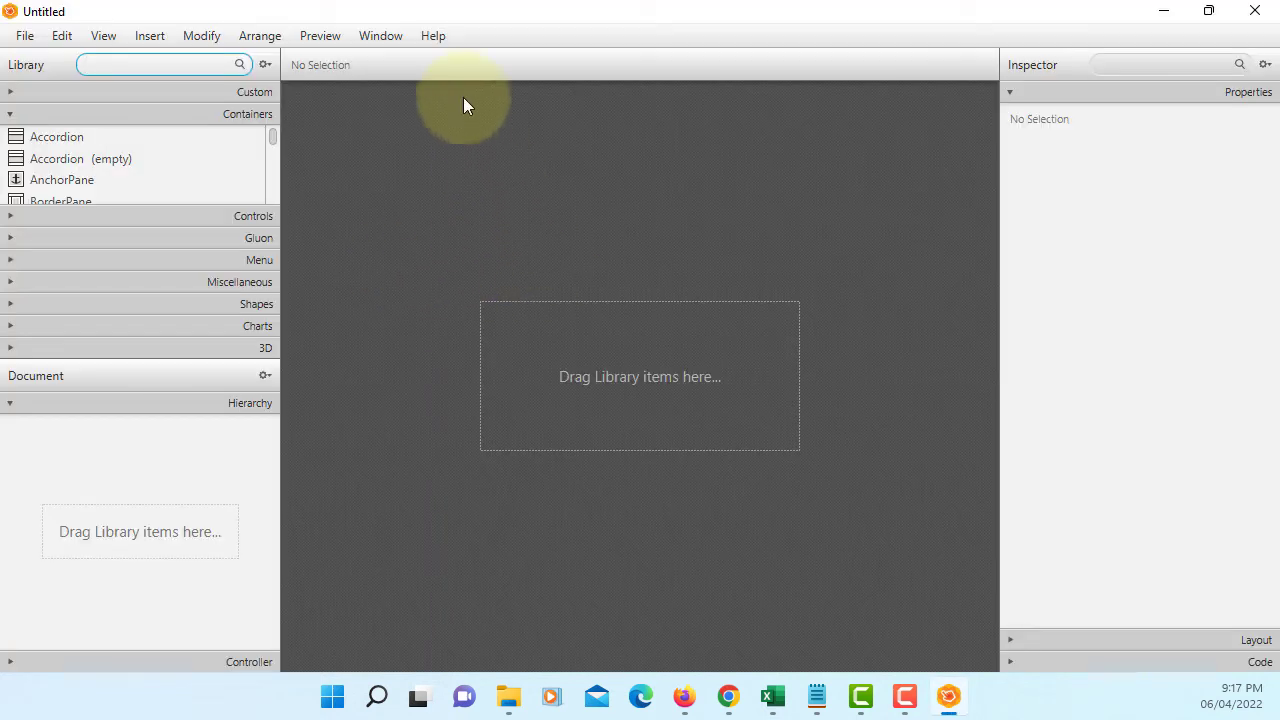
pyautogui.click(432, 36)
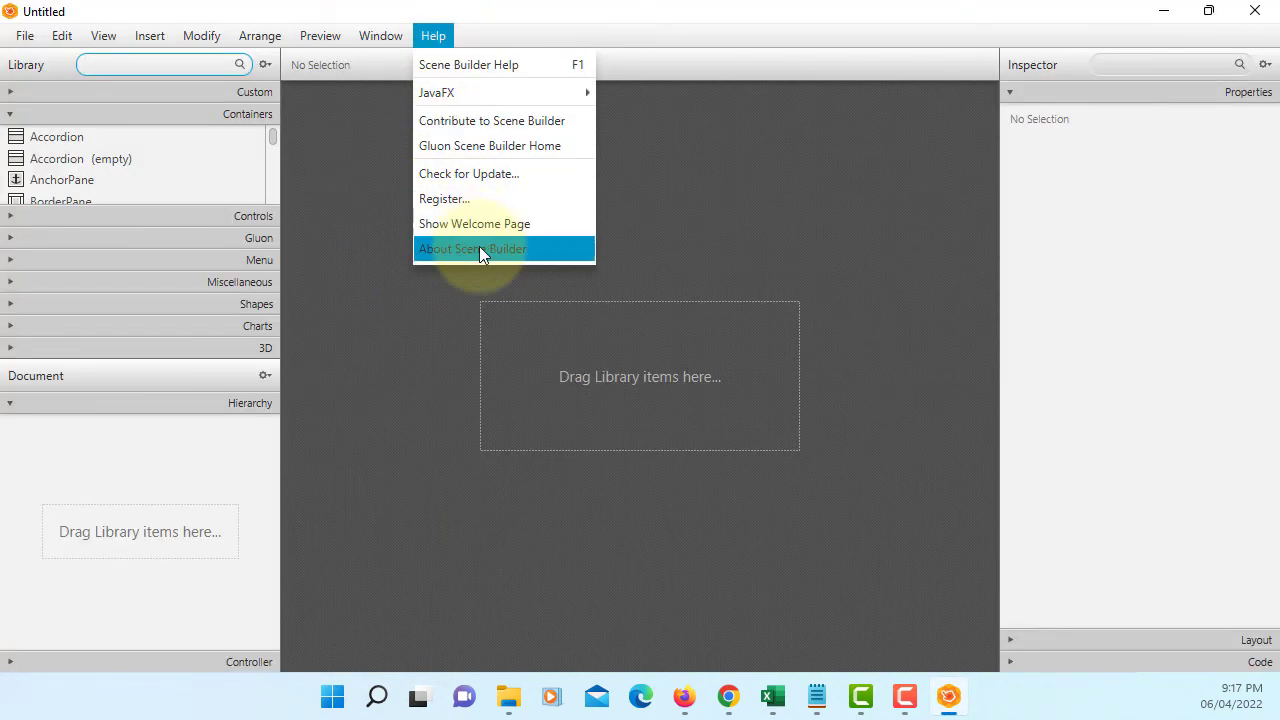
# - View About Scene Builder confirming version 18.0.0, then close the dialog
pyautogui.click(472, 248)
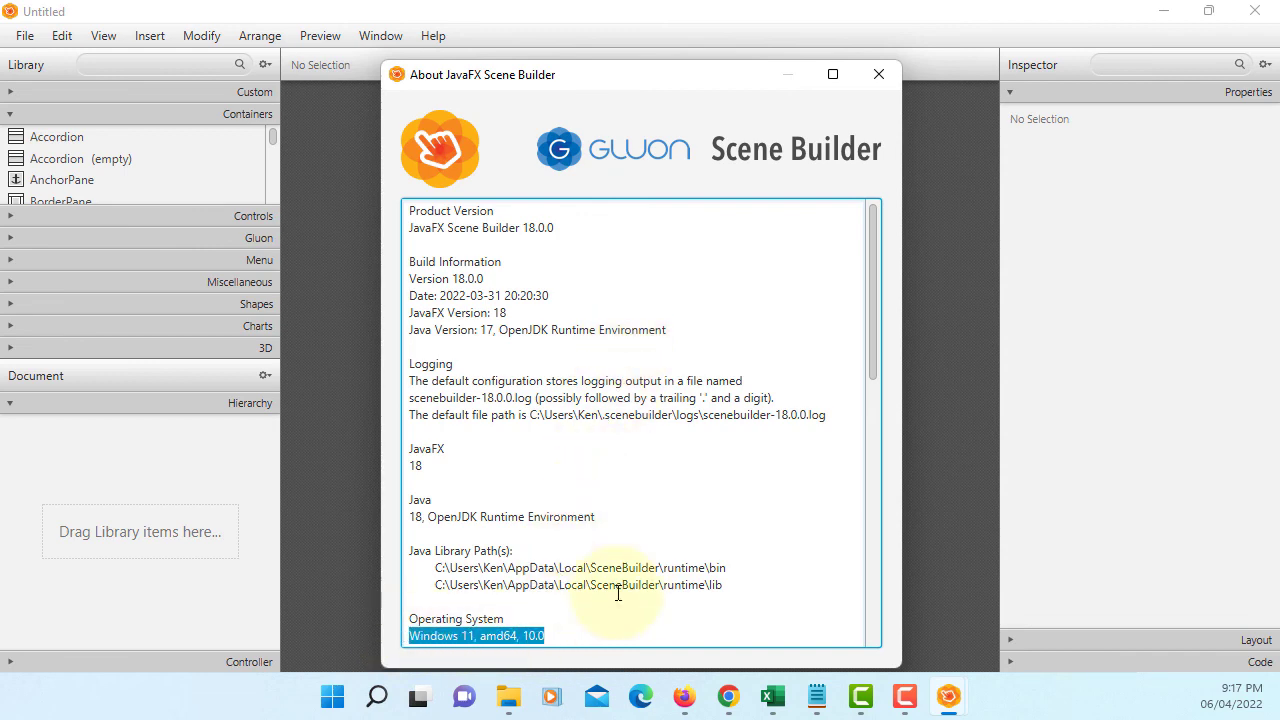
pyautogui.scroll(-3)
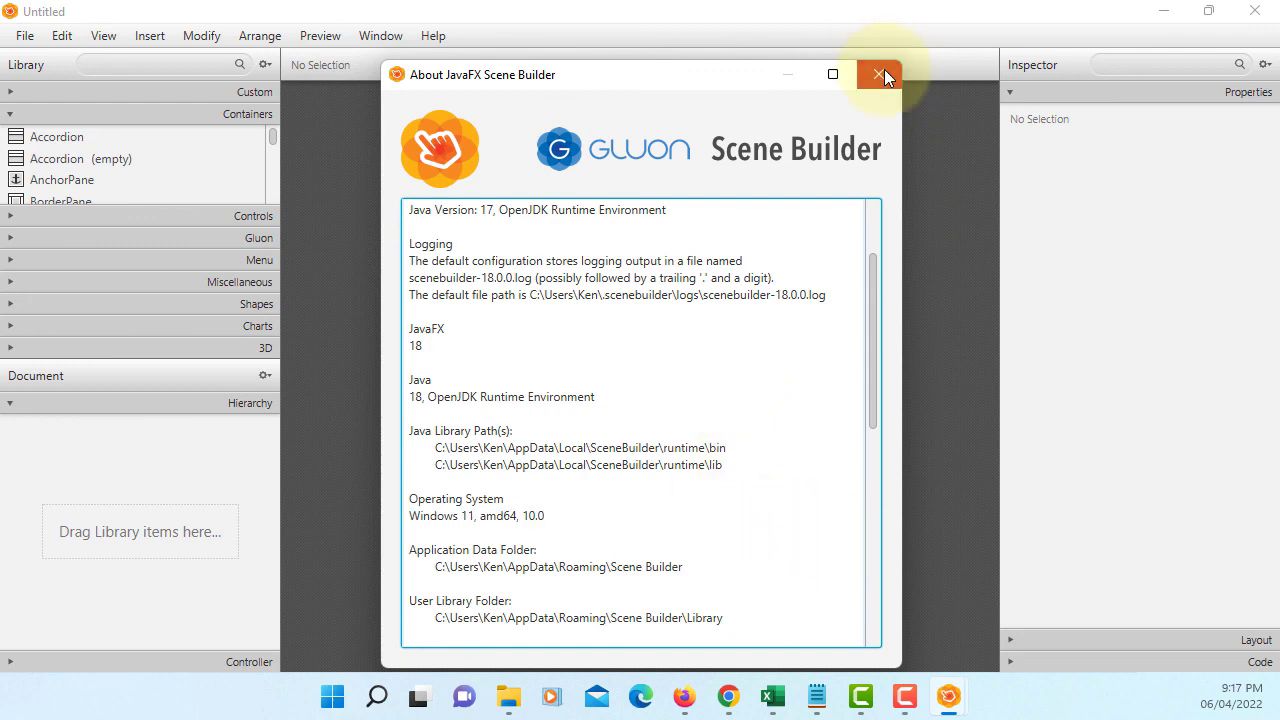
pyautogui.click(880, 76)
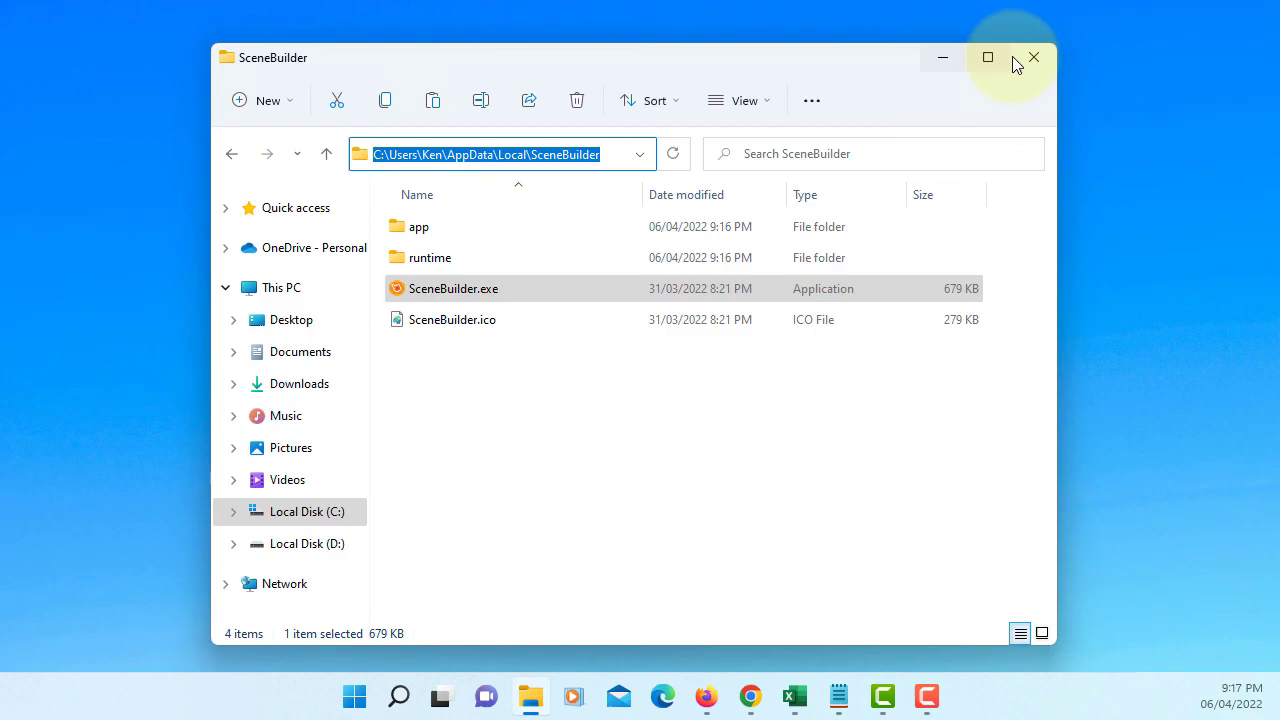